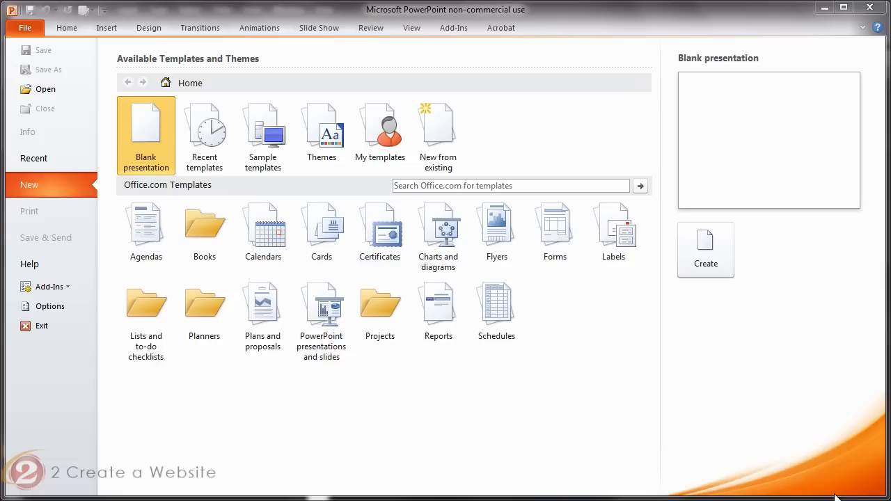
pyautogui.moveTo(604, 437)
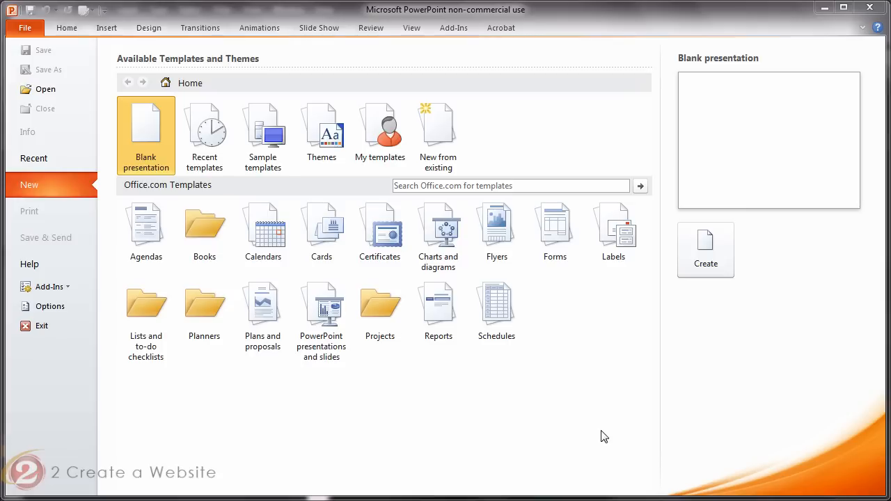
pyautogui.moveTo(356, 328)
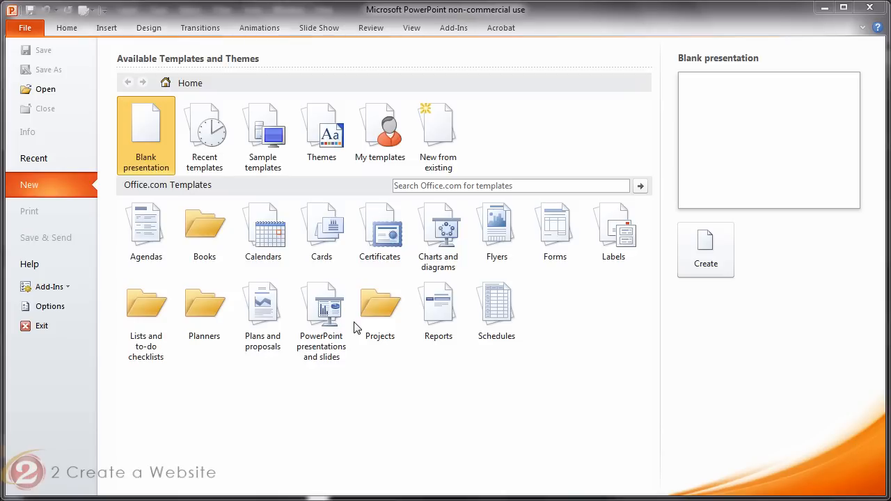
pyautogui.moveTo(158, 271)
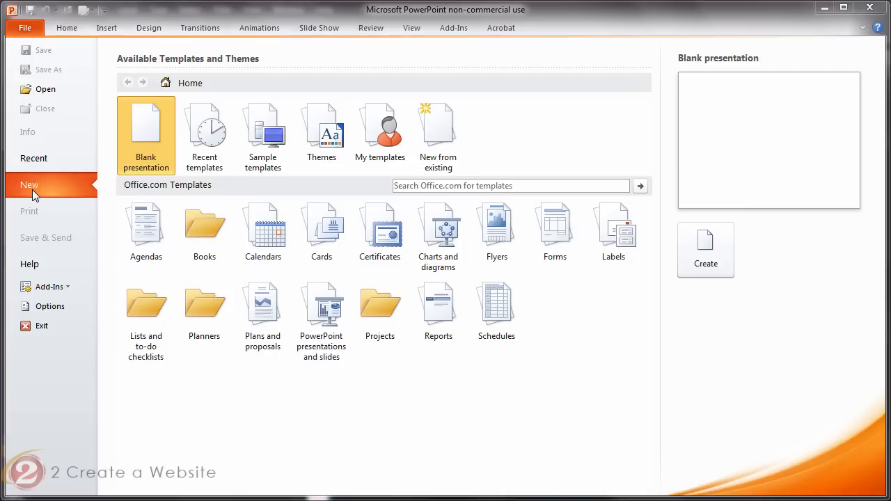
pyautogui.moveTo(154, 142)
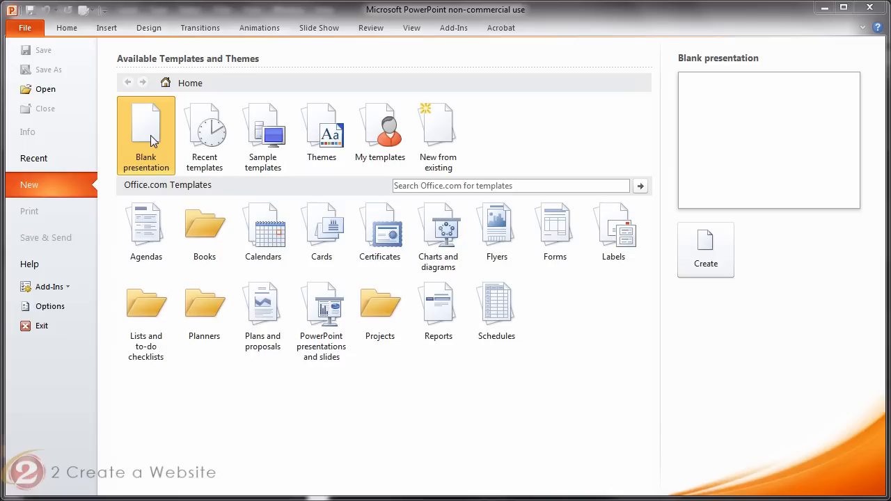
# Create a new blank presentation and clear the first slide's title and subtitle placeholders
pyautogui.click(705, 250)
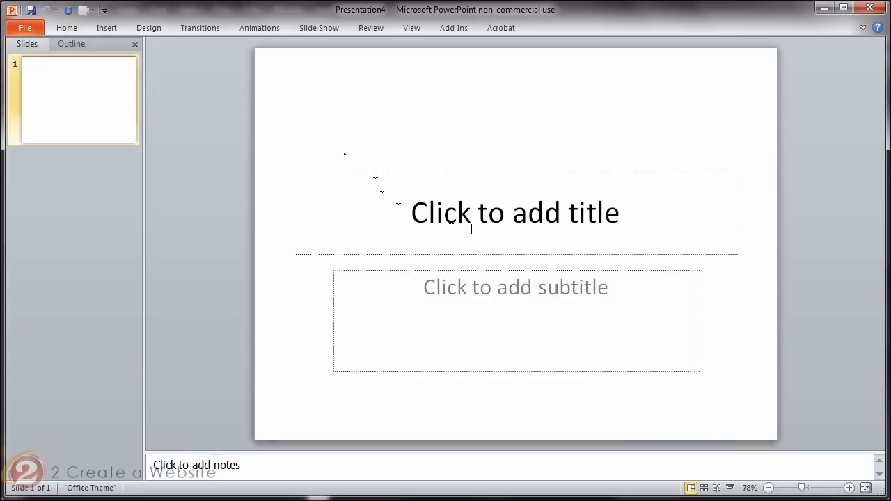
pyautogui.rightClick(514, 179)
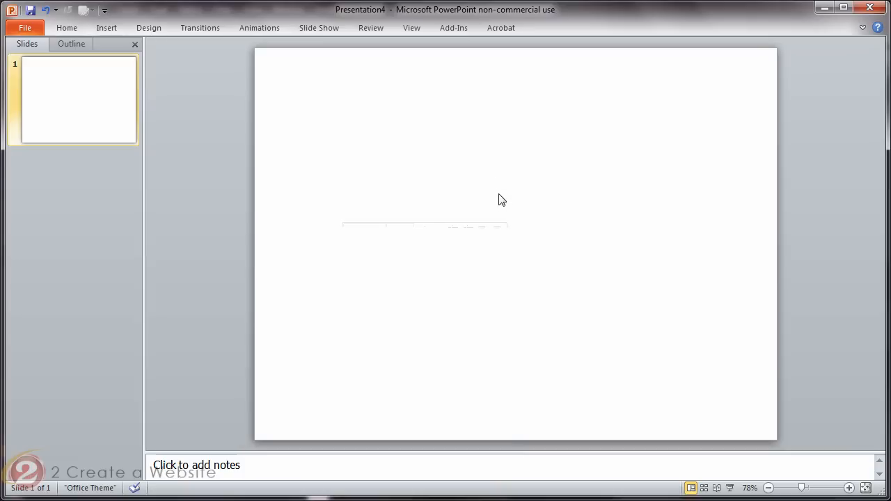
pyautogui.moveTo(532, 209)
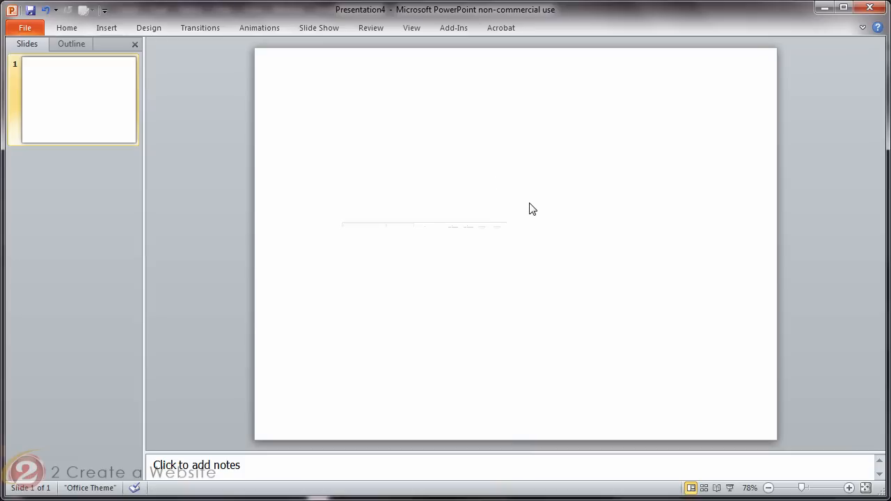
pyautogui.moveTo(409, 156)
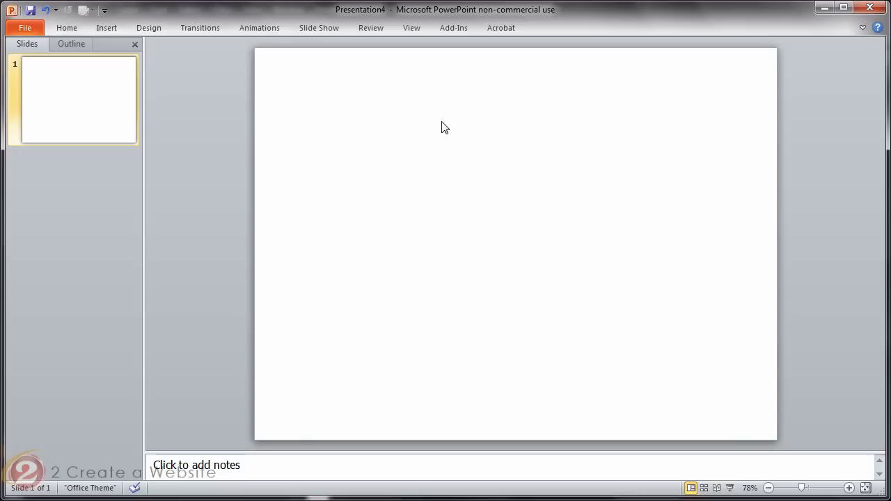
# In Format Background, choose Gradient fill and make the first gradient stop orange
pyautogui.rightClick(445, 128)
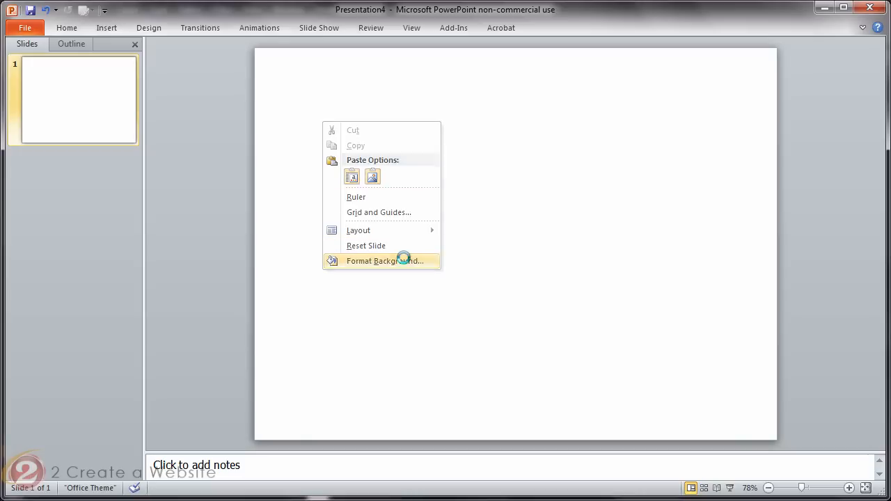
pyautogui.click(385, 260)
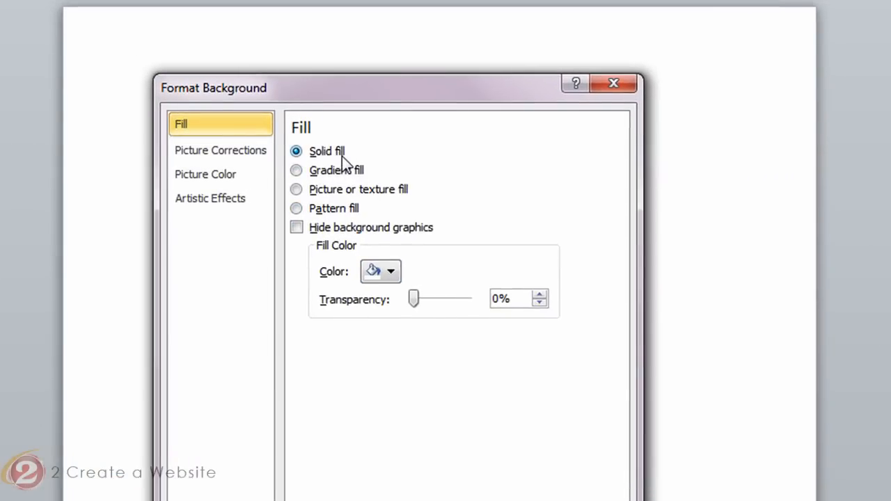
pyautogui.click(295, 170)
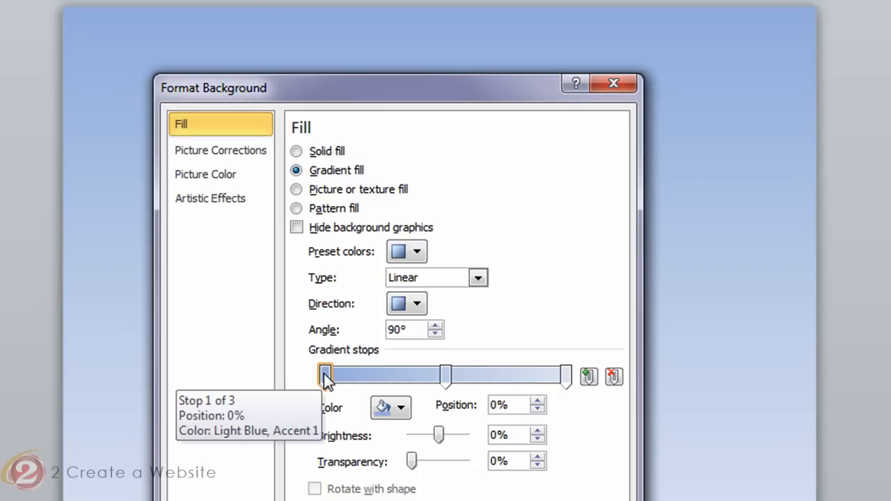
pyautogui.click(402, 407)
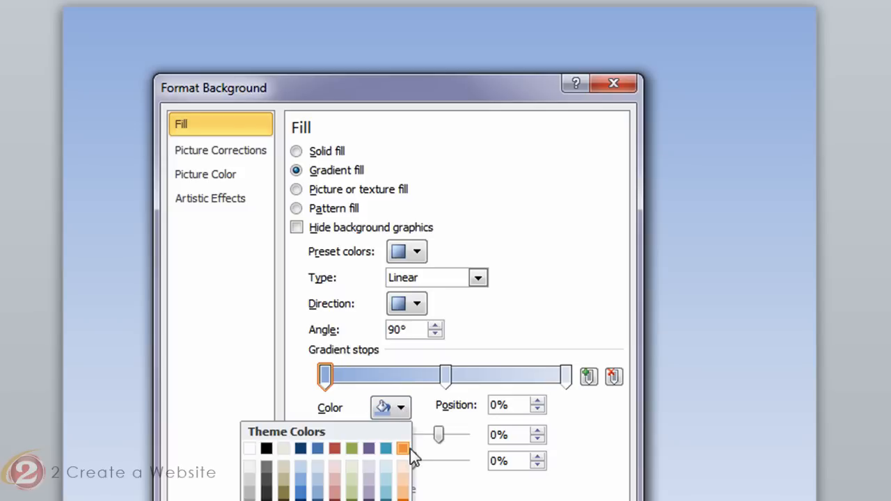
pyautogui.click(403, 449)
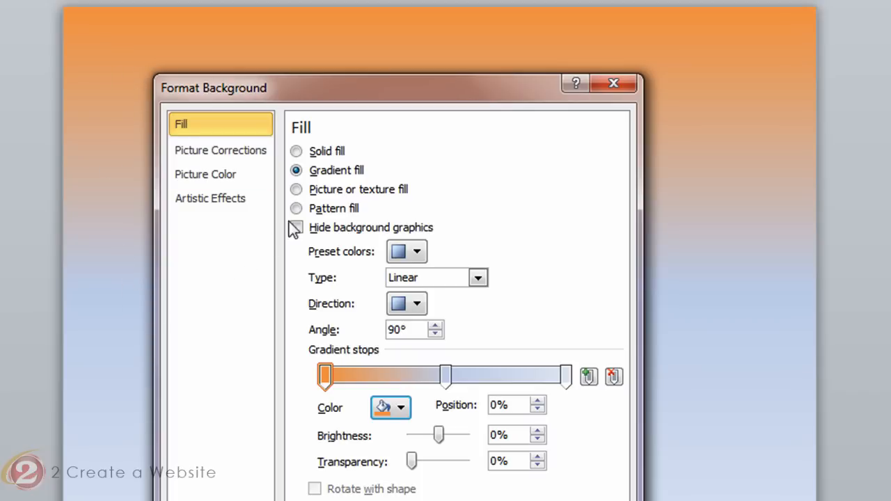
pyautogui.click(295, 189)
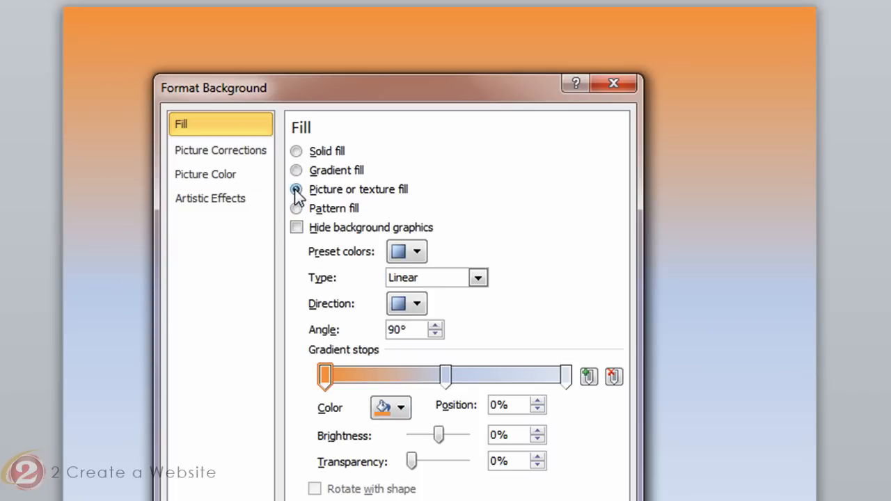
# Try picture and texture fills, then settle on a fine dotted pattern with a purple foreground
pyautogui.click(297, 189)
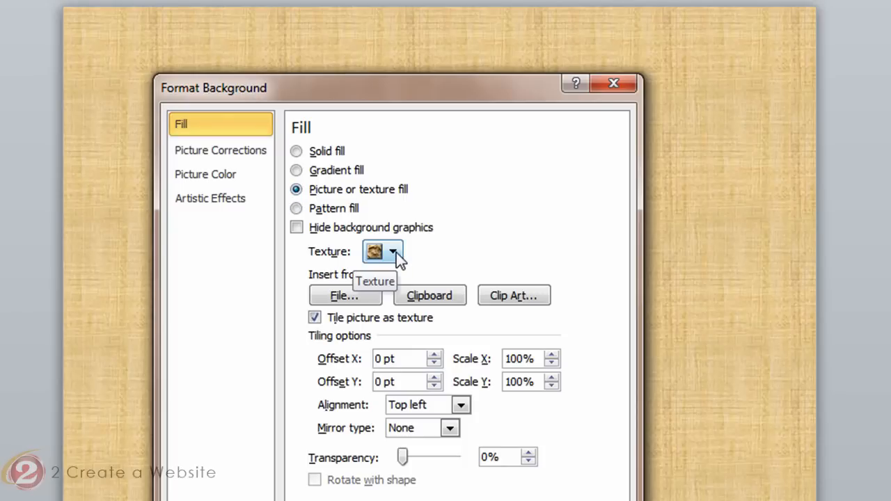
pyautogui.click(393, 251)
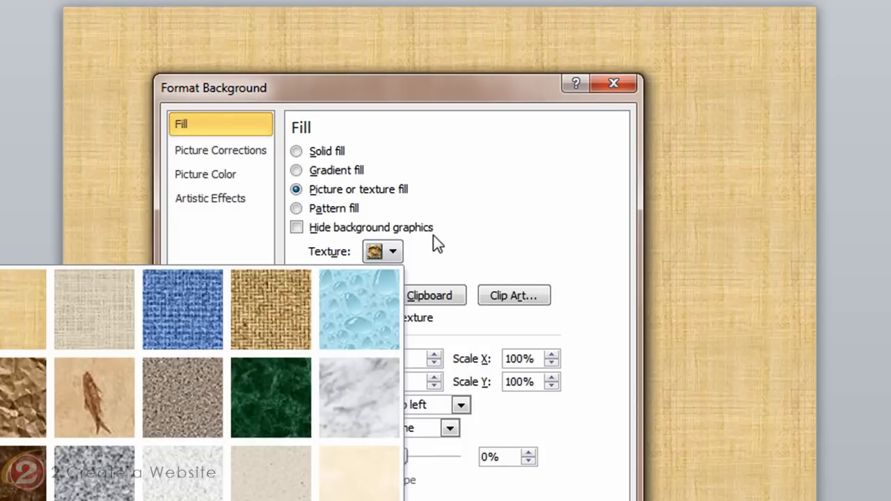
pyautogui.click(296, 229)
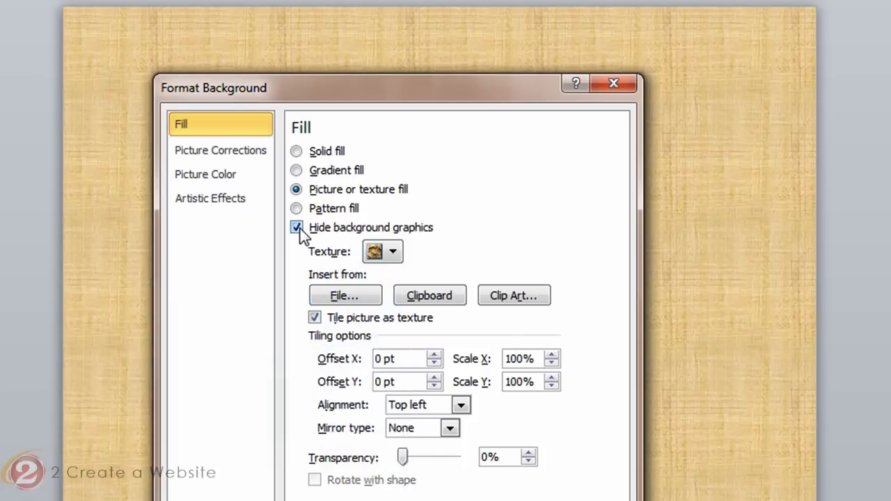
pyautogui.click(296, 228)
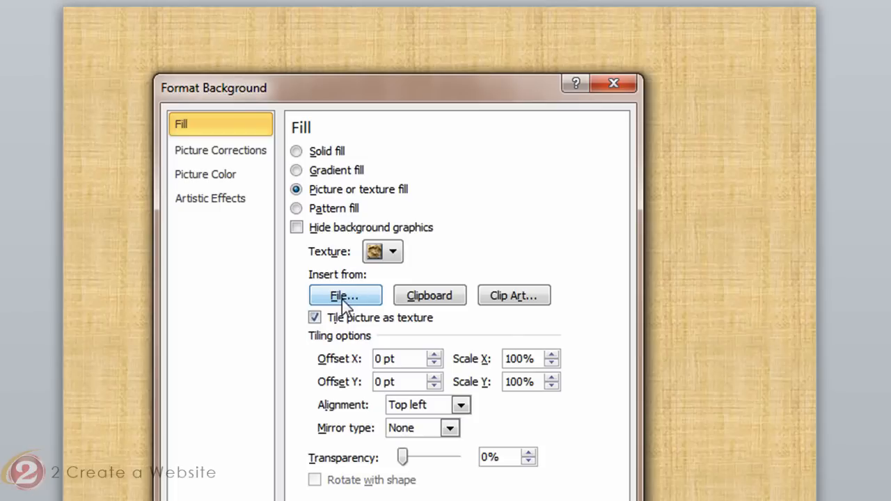
pyautogui.click(296, 208)
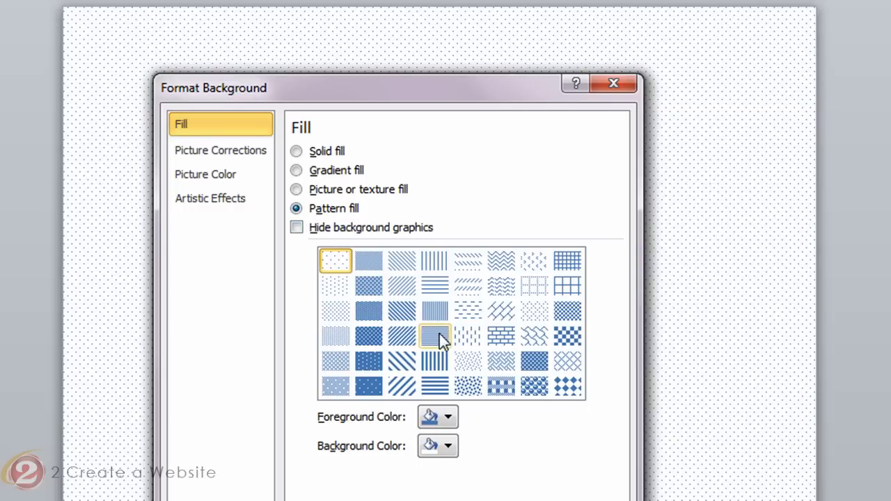
pyautogui.moveTo(435, 338)
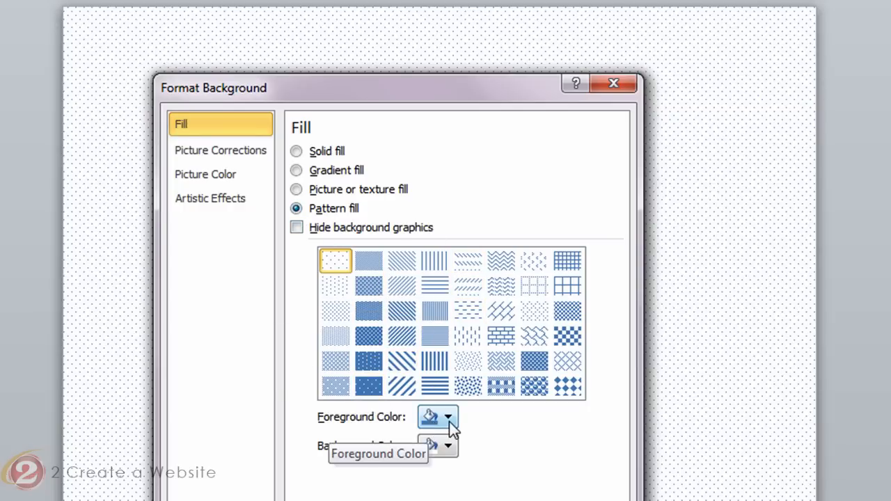
pyautogui.click(448, 417)
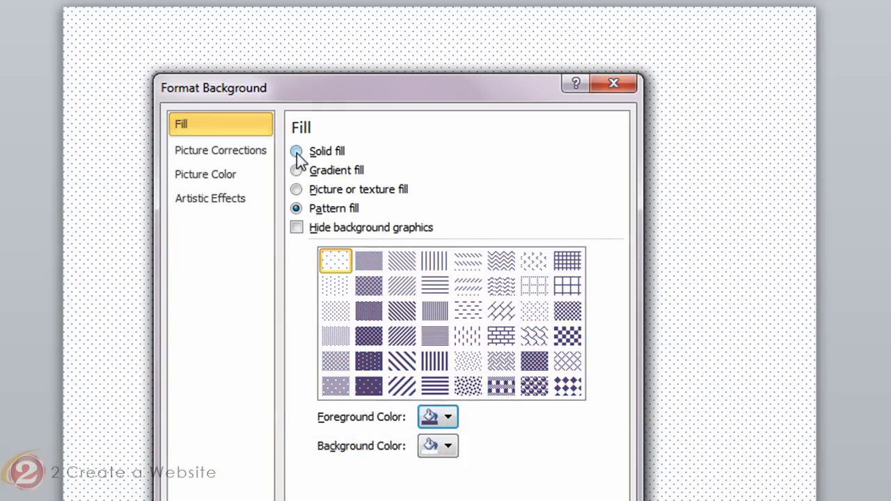
# Switch the background to a solid fill coloured Black, Text 1
pyautogui.click(296, 150)
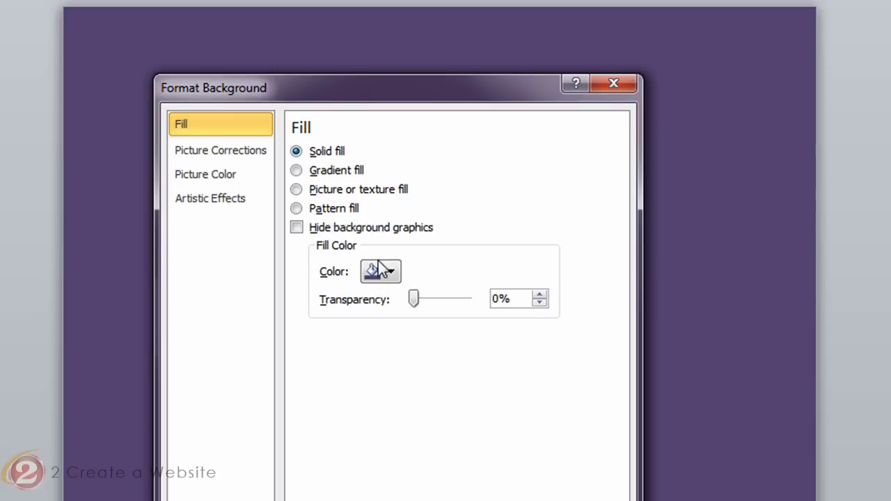
pyautogui.click(390, 271)
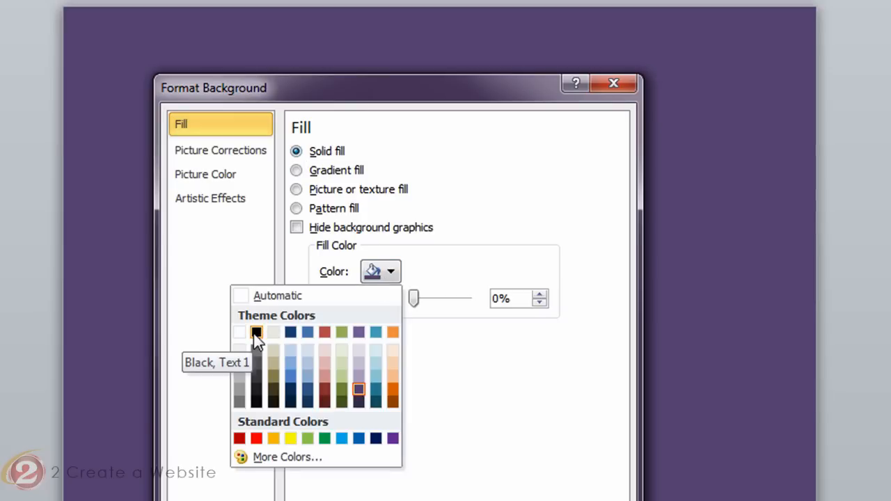
pyautogui.click(256, 332)
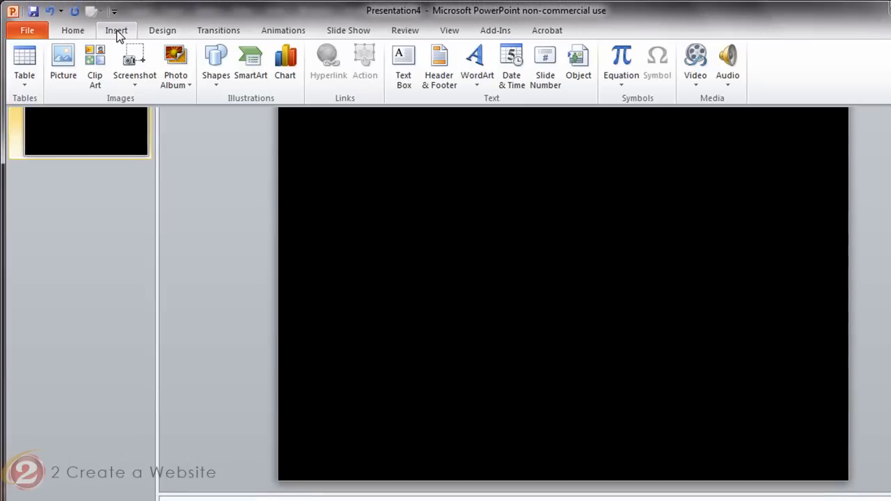
# Insert a tall rectangle along the right edge and change its fill from blue to green
pyautogui.click(216, 67)
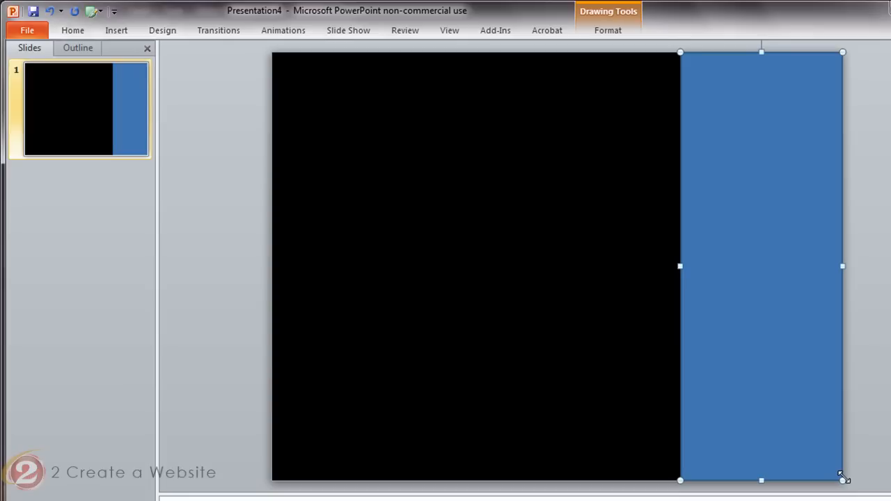
pyautogui.moveTo(739, 214)
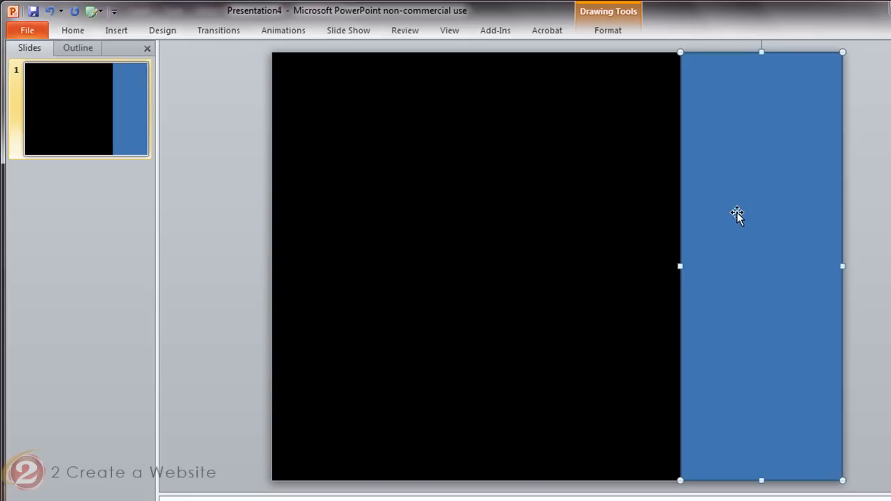
pyautogui.rightClick(738, 215)
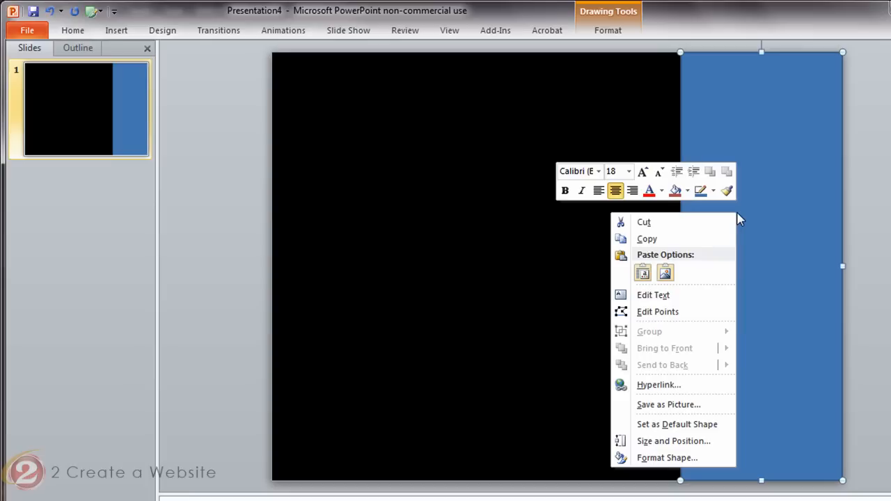
pyautogui.click(666, 456)
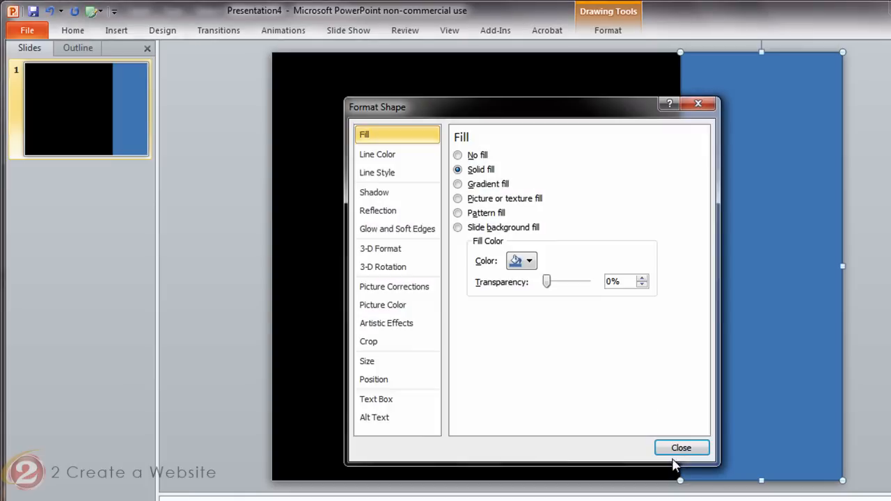
pyautogui.click(530, 260)
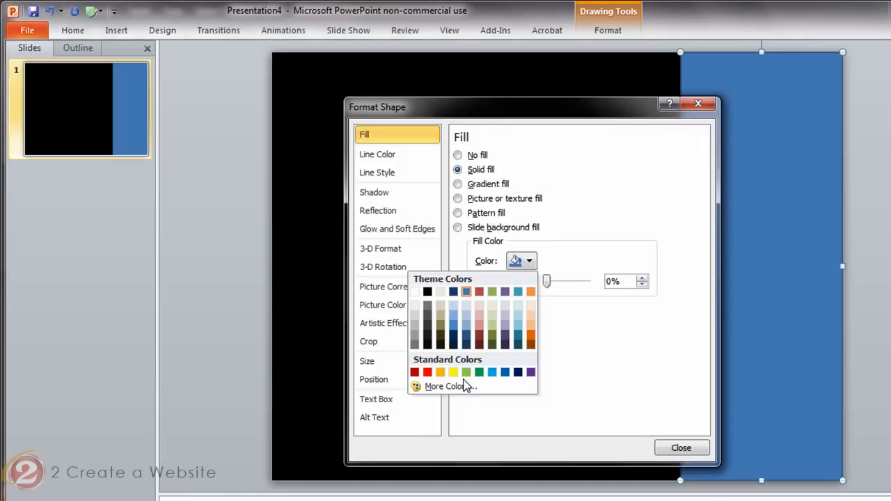
pyautogui.click(465, 371)
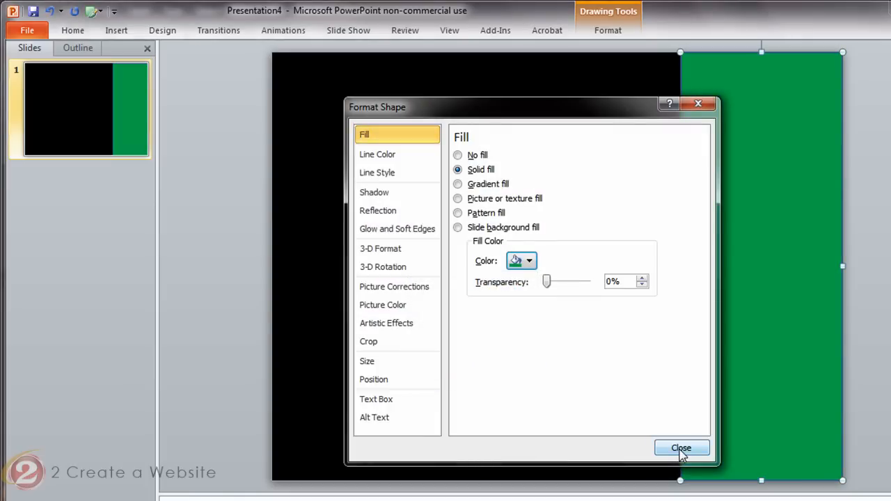
pyautogui.click(681, 448)
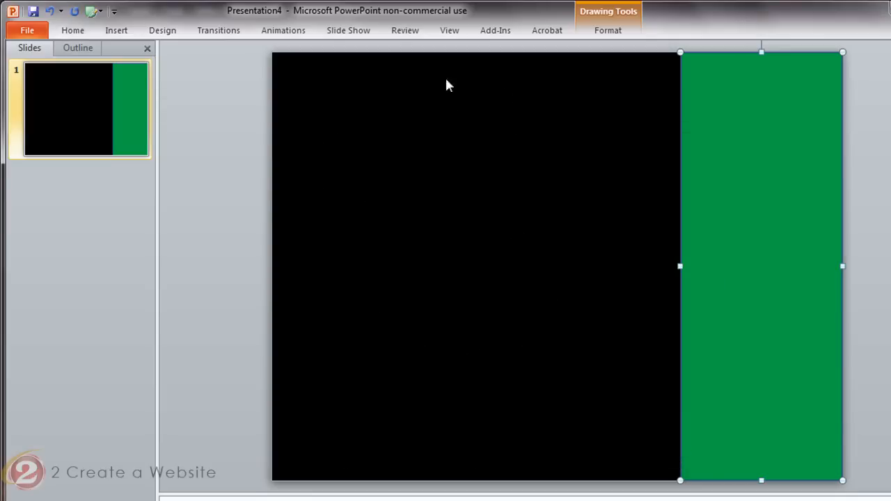
pyautogui.moveTo(367, 117)
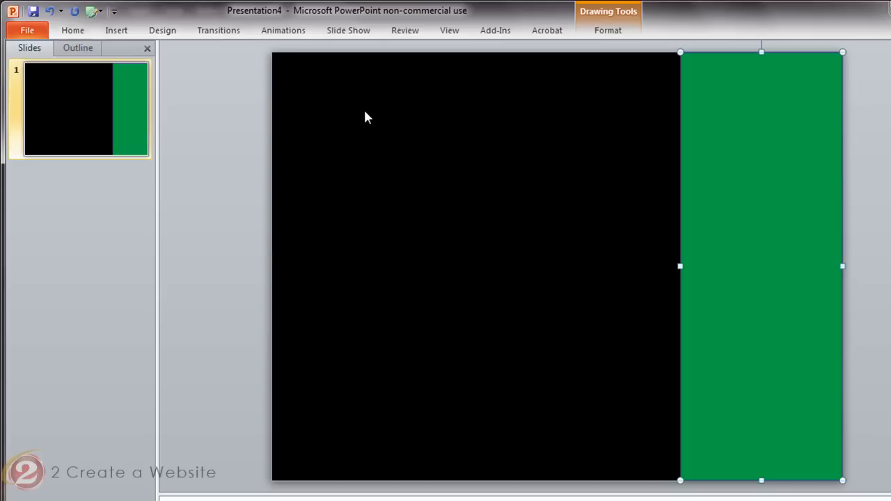
# Draw a Snip Diagonal Corner Rectangle across the slide's upper left and give it a white fill
pyautogui.click(117, 31)
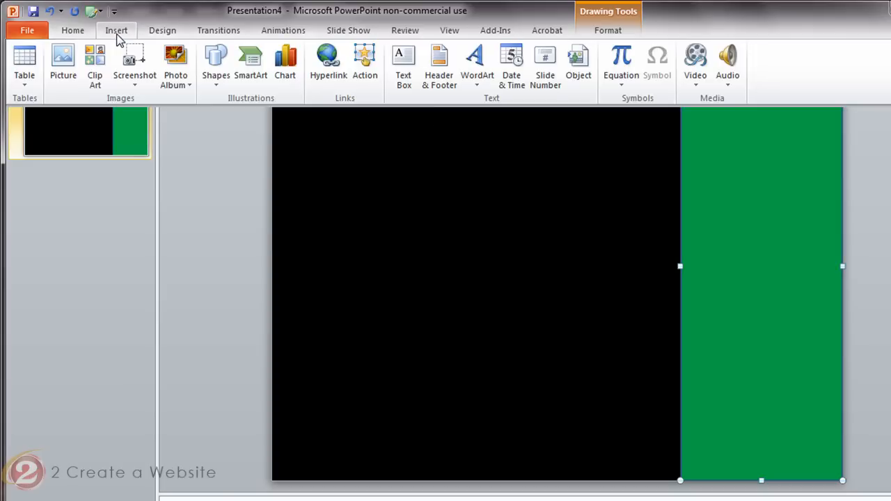
pyautogui.click(216, 67)
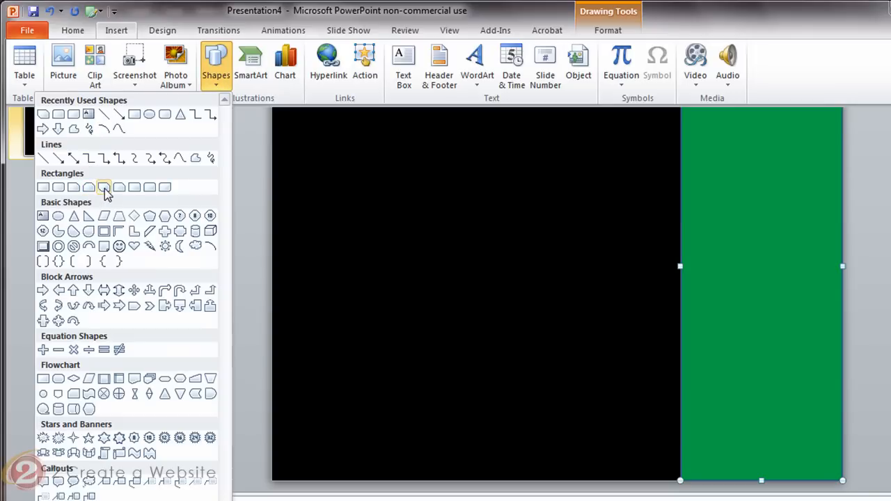
pyautogui.moveTo(103, 186)
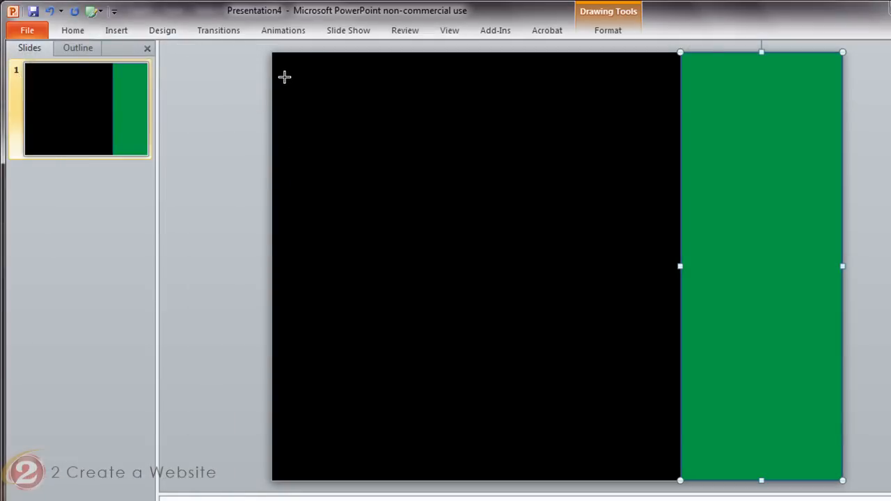
pyautogui.moveTo(284, 77); pyautogui.dragTo(655, 346)
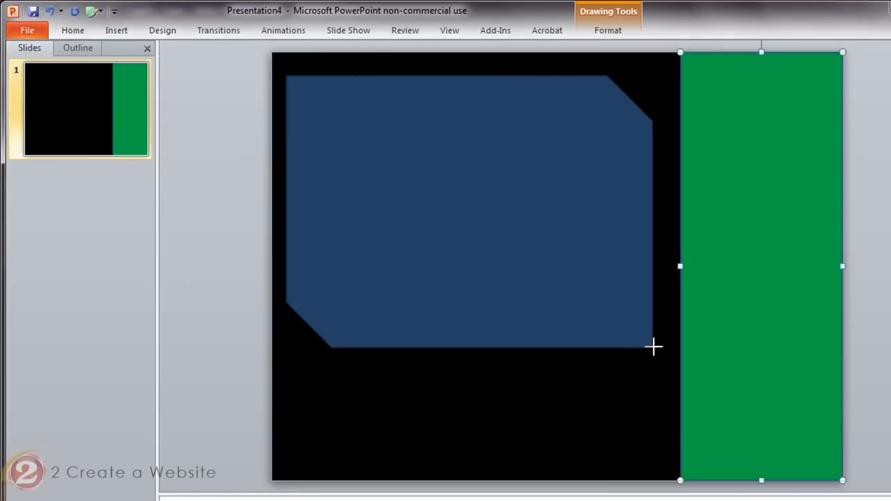
pyautogui.rightClick(654, 347)
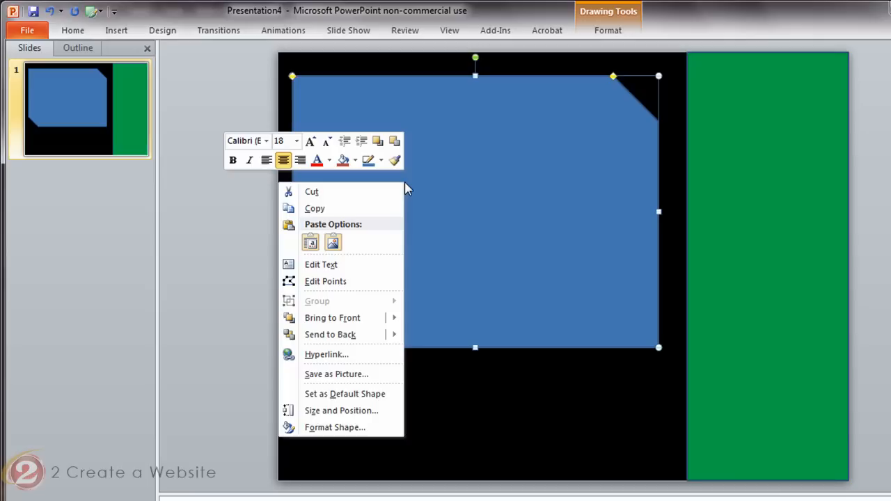
pyautogui.click(334, 426)
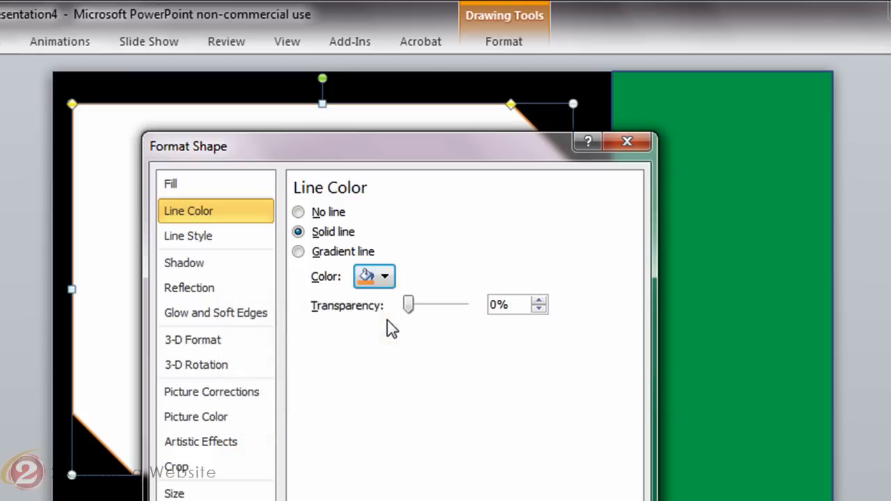
# Give the panel an orange outline thickened to 4.5 pt
pyautogui.click(188, 237)
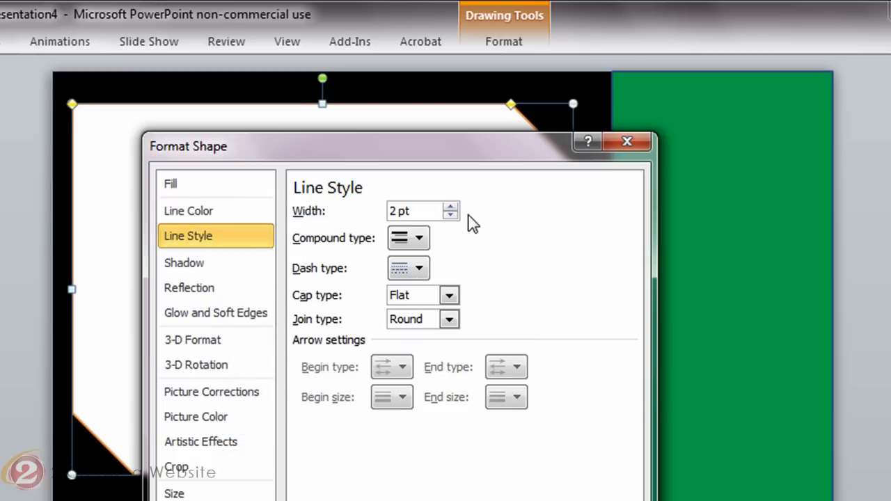
pyautogui.click(451, 206)
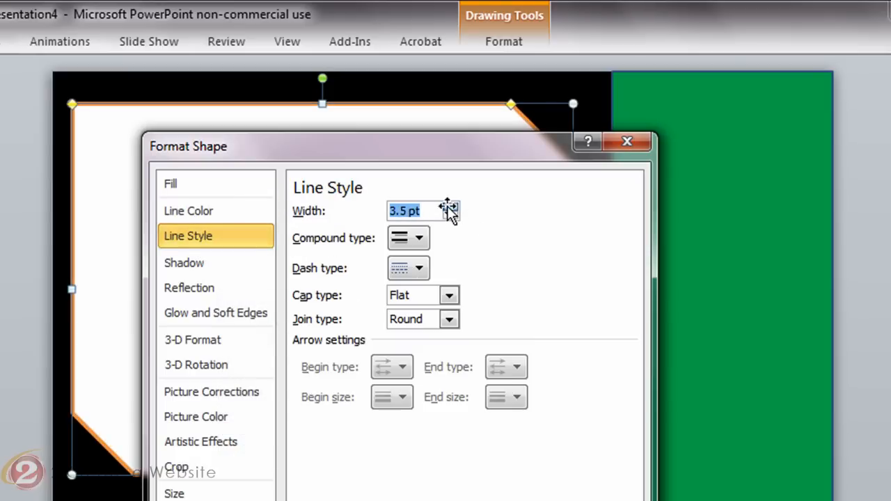
pyautogui.click(450, 207)
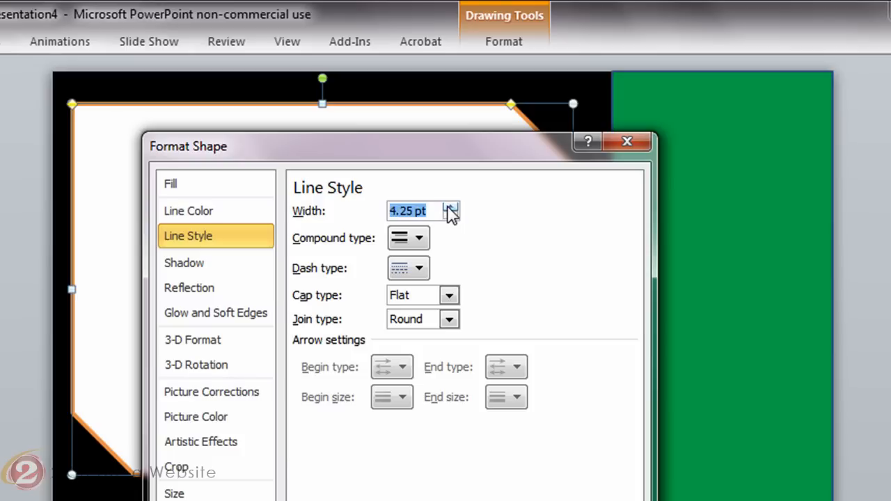
pyautogui.click(451, 206)
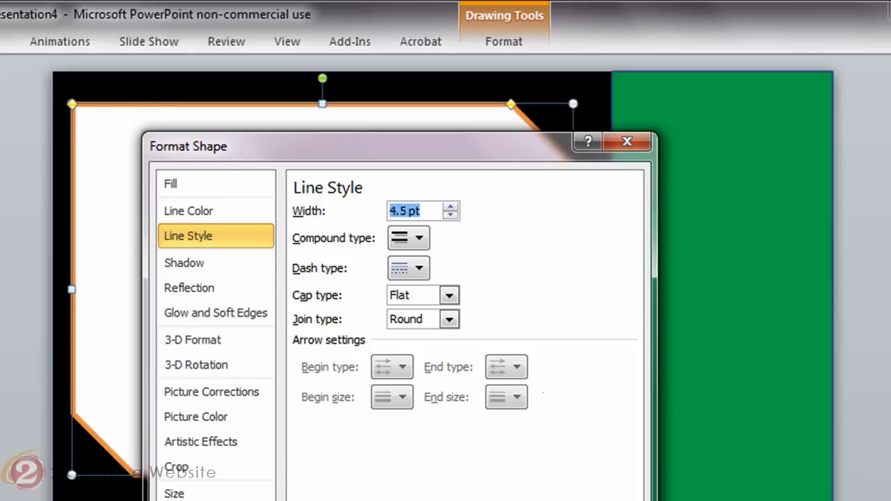
pyautogui.click(627, 142)
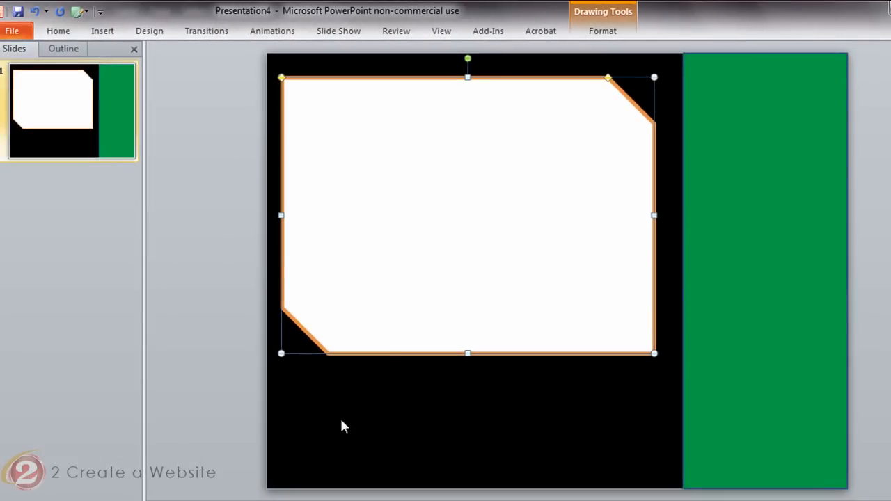
pyautogui.moveTo(361, 489)
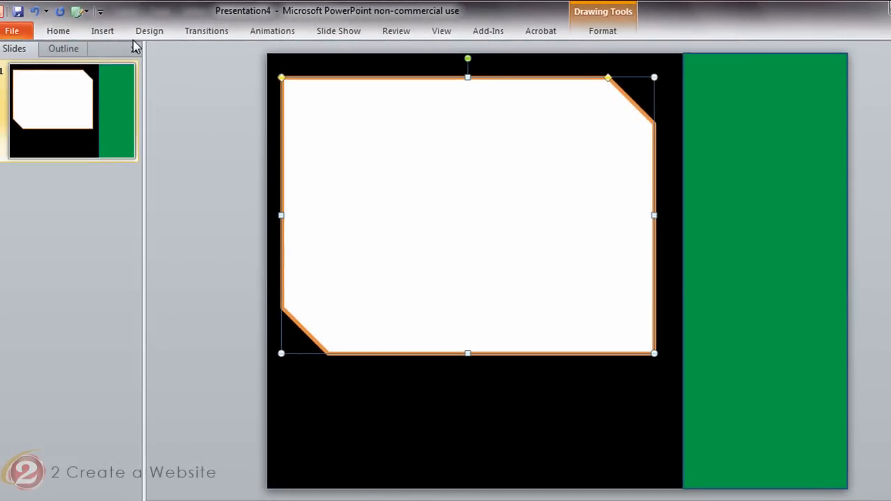
# Draw a small rounded rectangle at the slide bottom and fill it with Orange, Accent 6
pyautogui.click(103, 31)
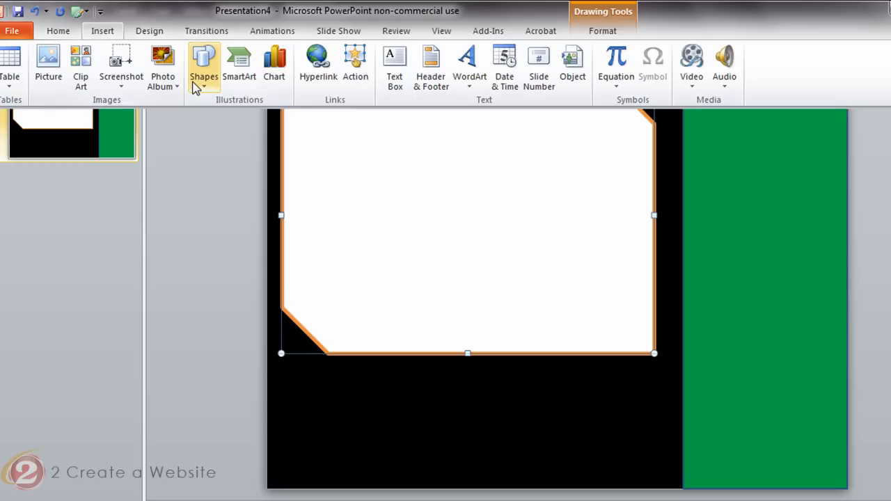
pyautogui.click(204, 67)
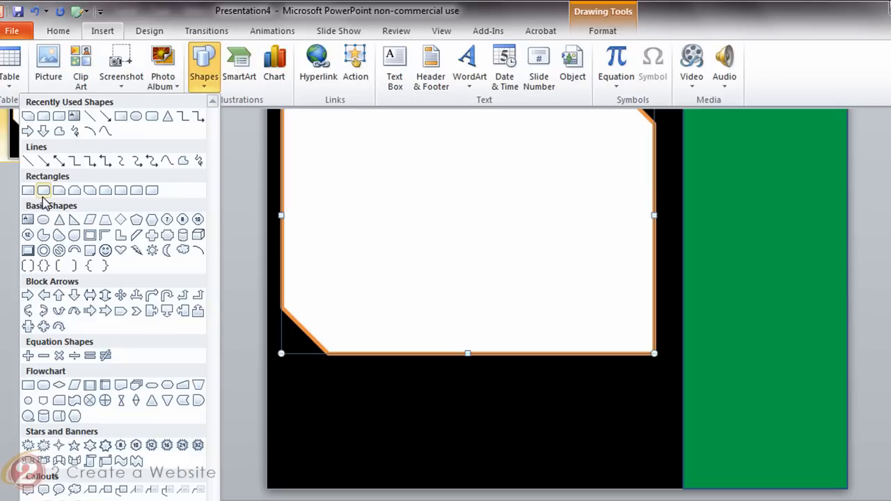
pyautogui.moveTo(46, 202)
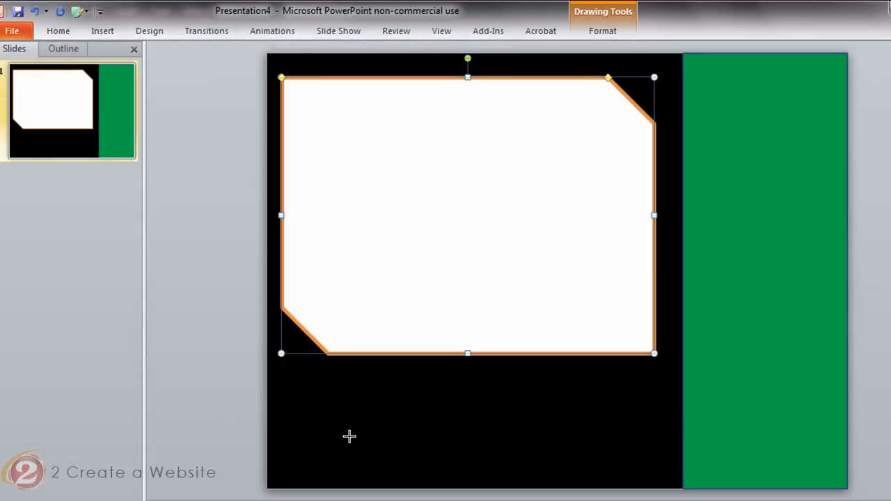
pyautogui.moveTo(348, 437); pyautogui.dragTo(501, 479)
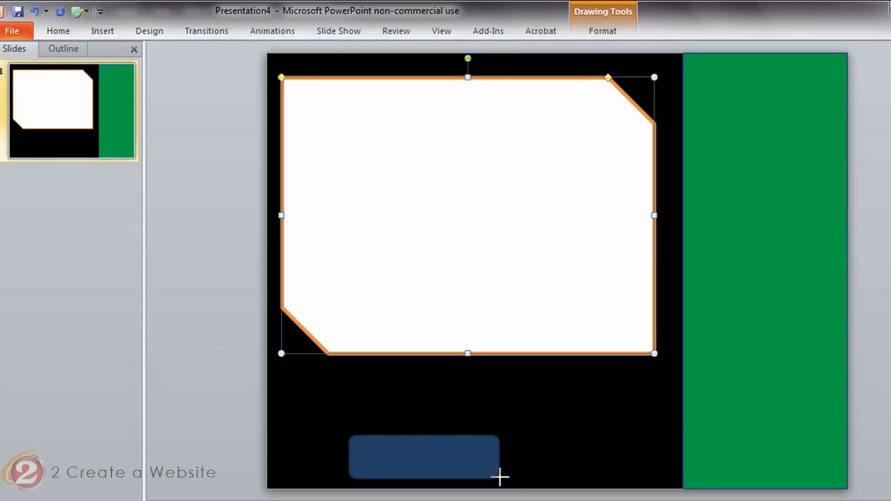
pyautogui.click(425, 456)
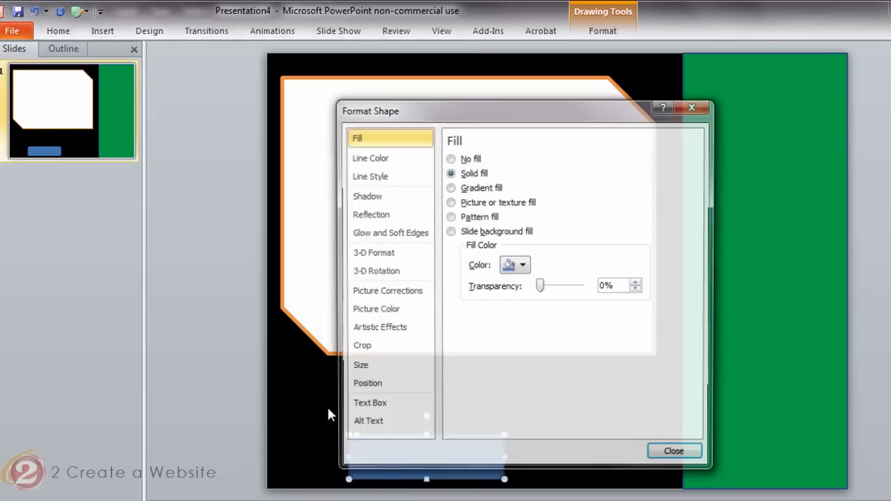
pyautogui.click(522, 265)
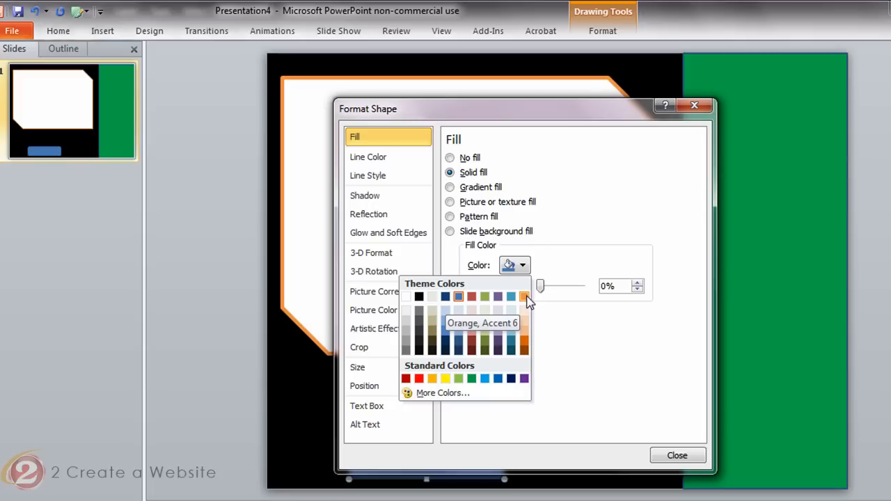
pyautogui.click(523, 297)
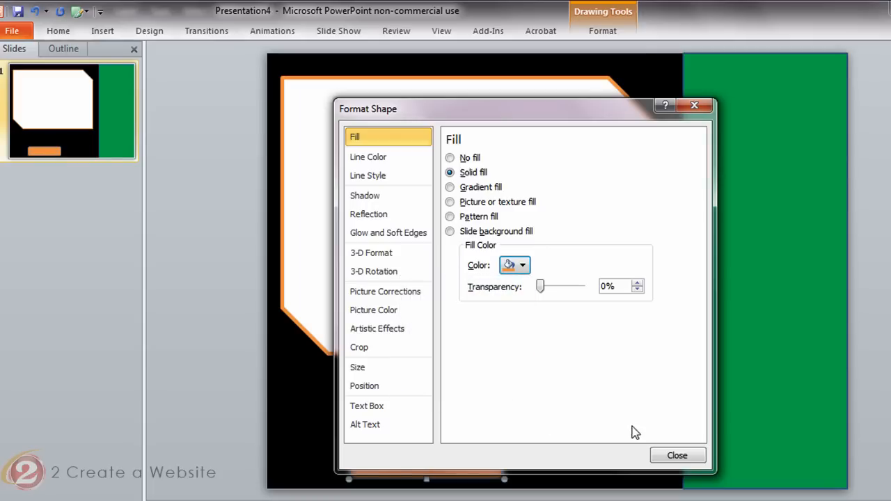
pyautogui.click(677, 454)
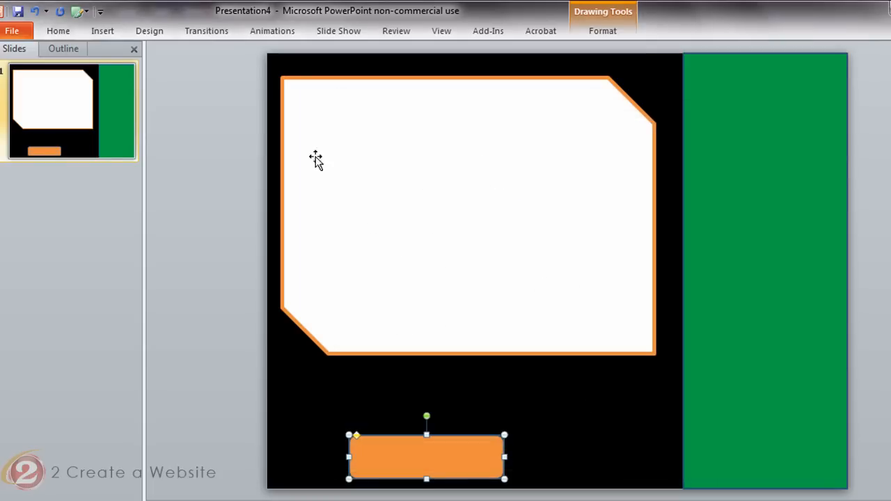
pyautogui.moveTo(439, 448)
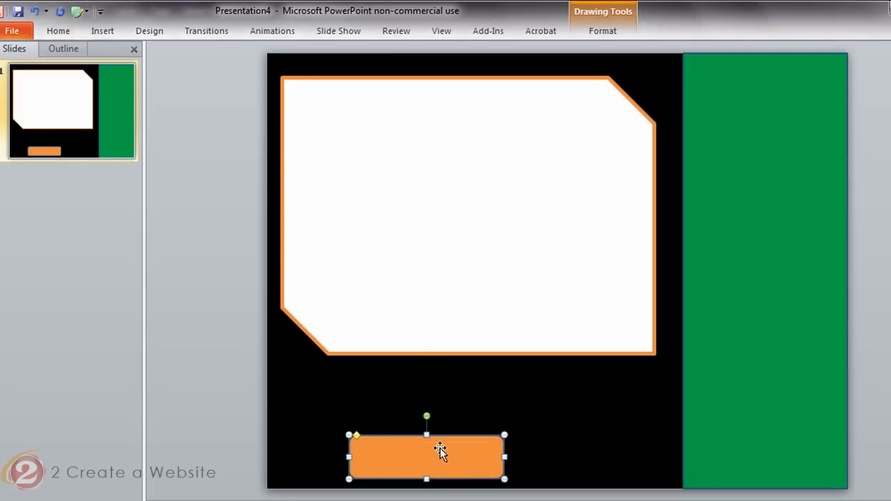
pyautogui.moveTo(452, 395)
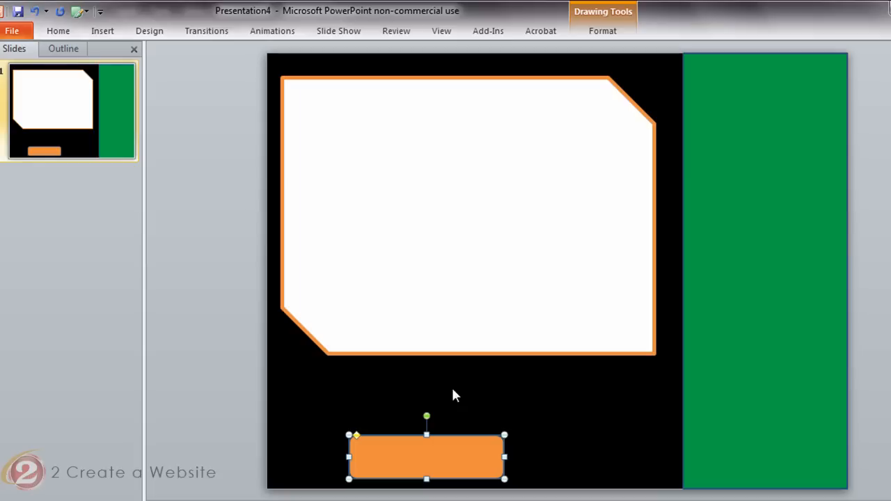
pyautogui.moveTo(708, 333)
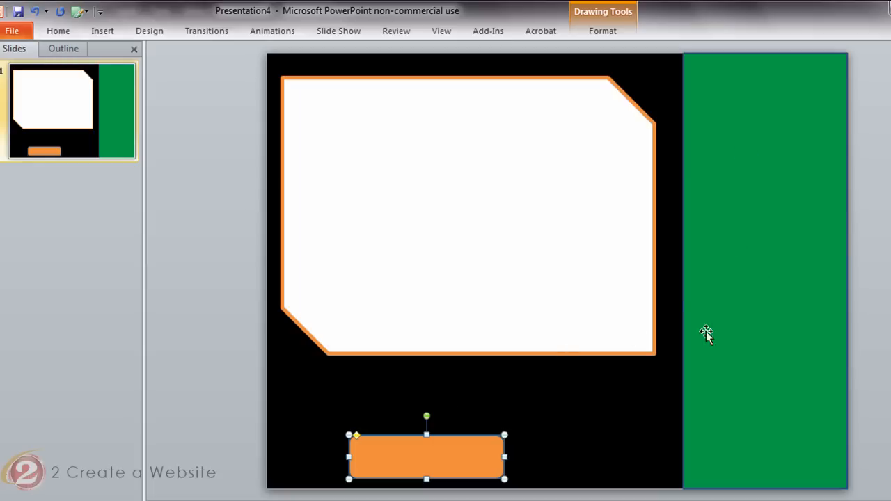
pyautogui.moveTo(542, 370)
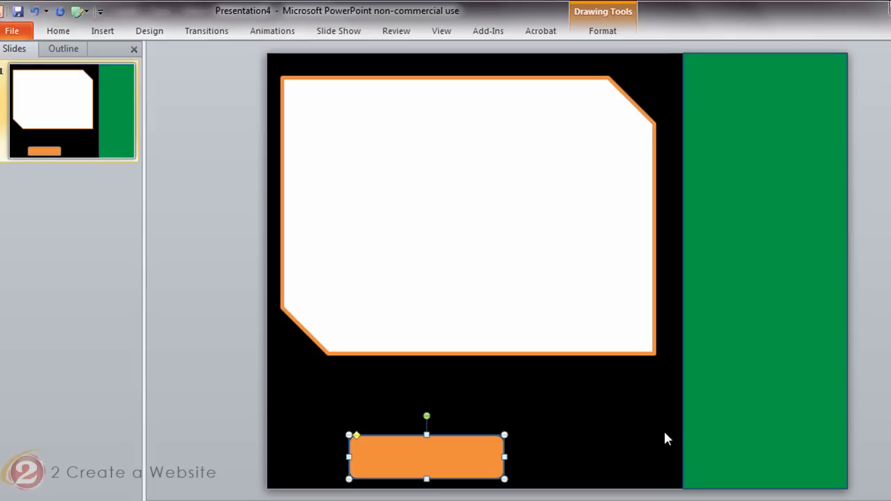
pyautogui.moveTo(272, 106)
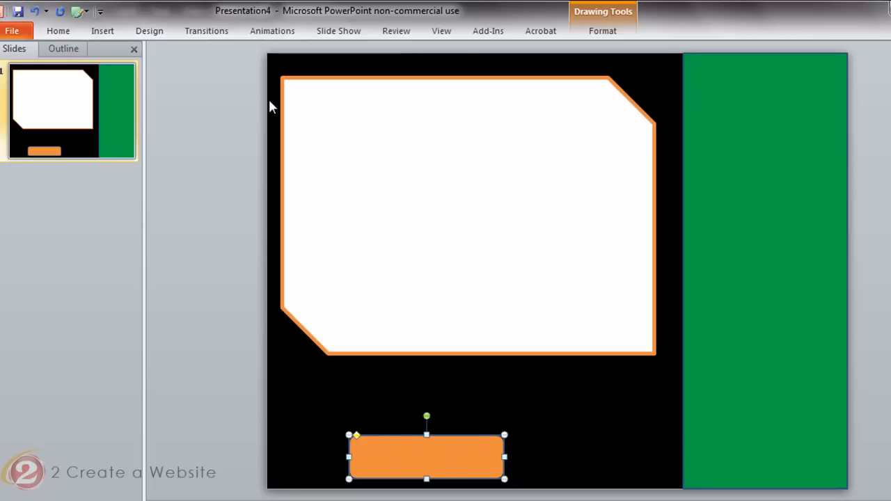
pyautogui.click(103, 31)
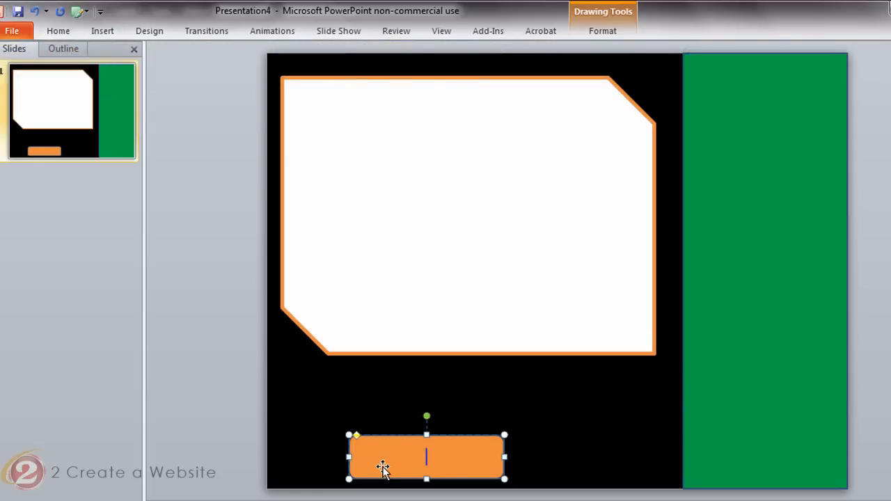
pyautogui.write('www.yoursite')
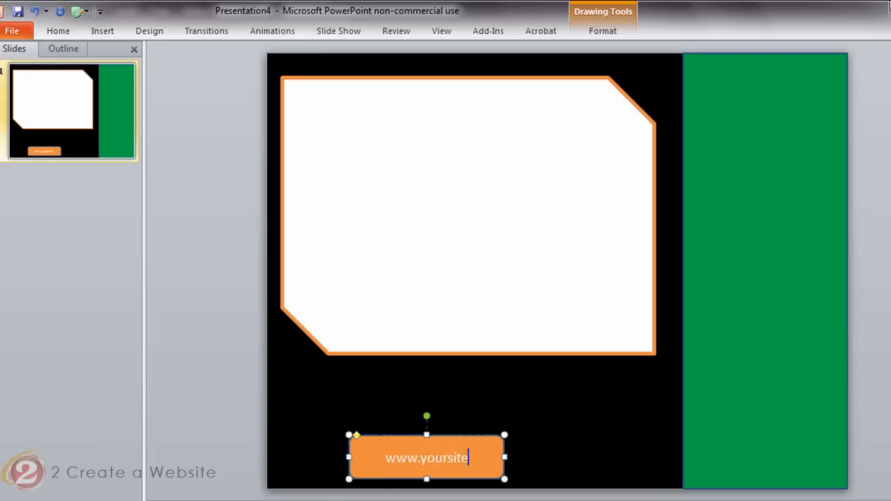
pyautogui.write('.com')
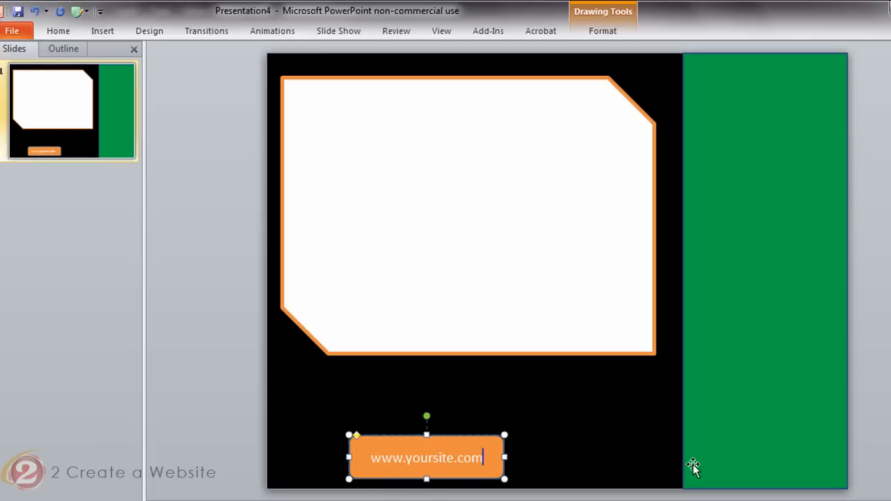
pyautogui.moveTo(794, 281)
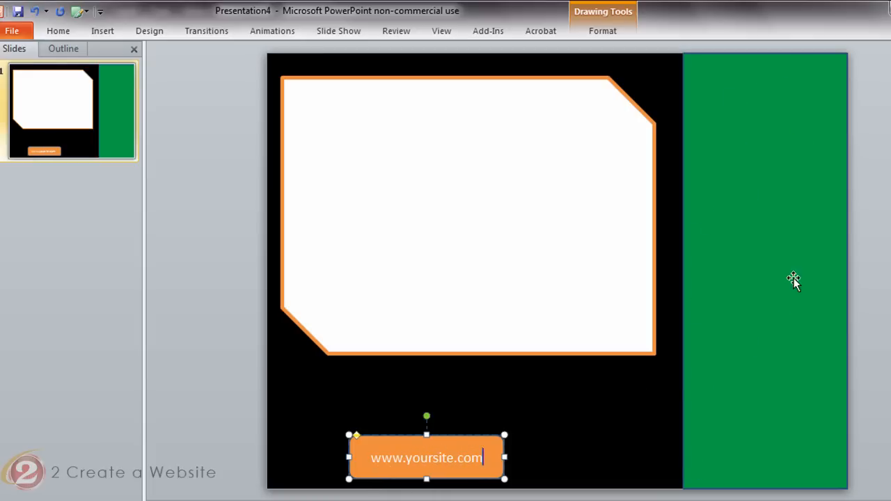
pyautogui.click(103, 31)
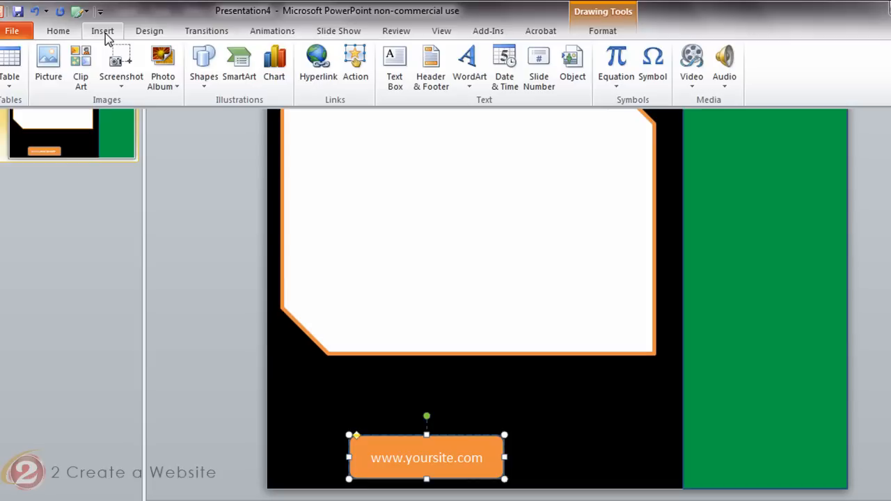
# Insert plain white WordArt reading T, I, P, 1 on separate lines down the green bar
pyautogui.click(468, 63)
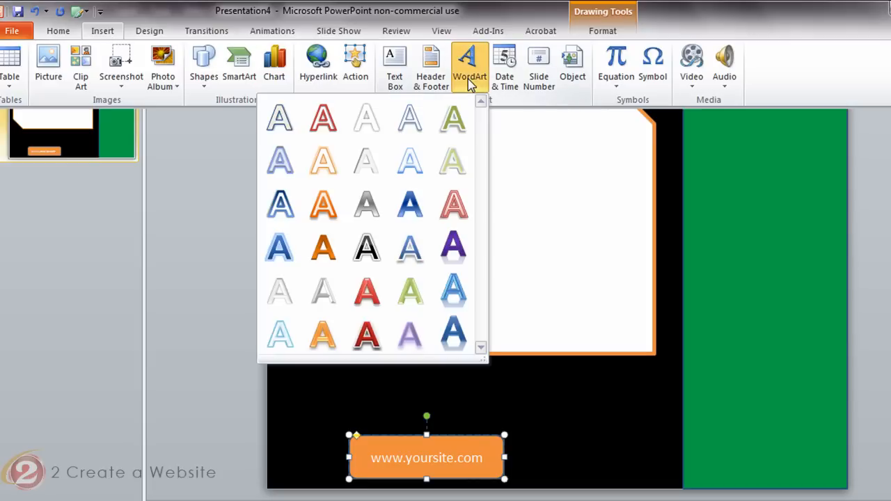
pyautogui.moveTo(366, 161)
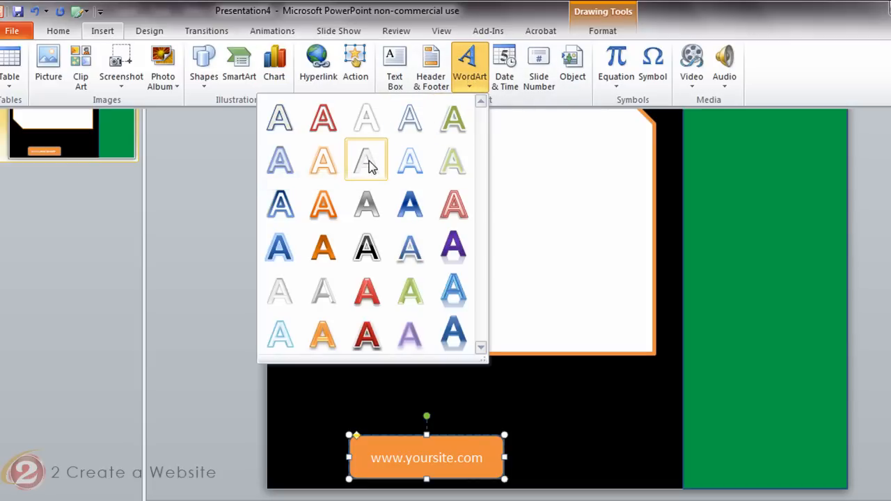
pyautogui.click(366, 160)
pyautogui.write('TI')
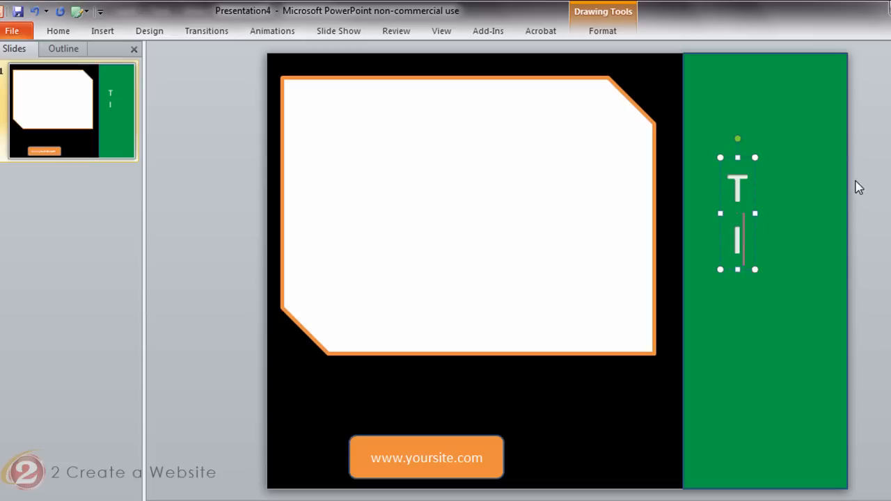
pyautogui.write('P')
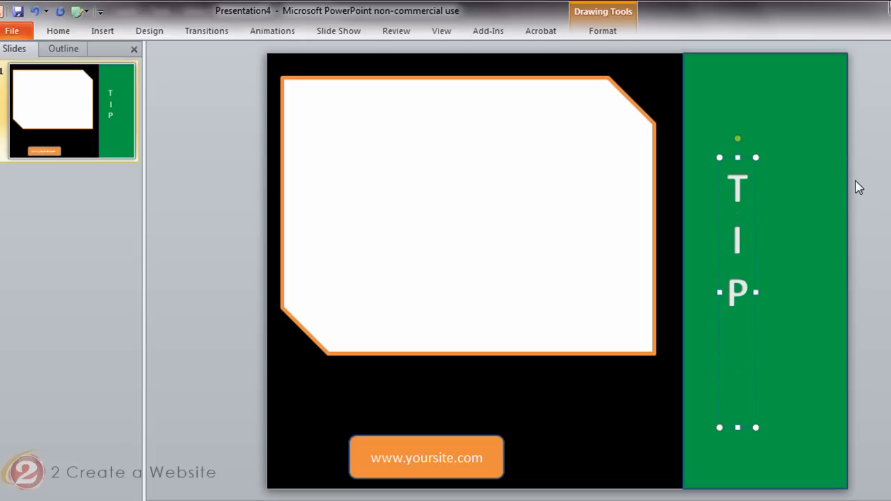
pyautogui.write('1')
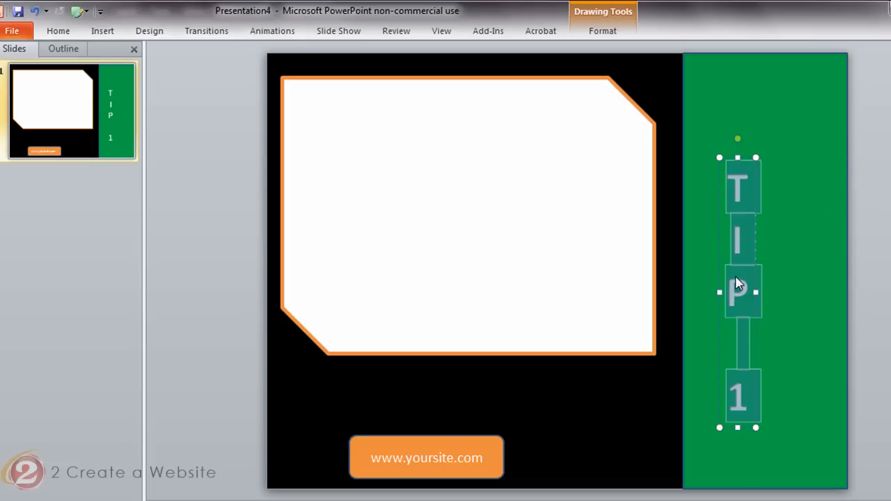
pyautogui.rightClick(738, 291)
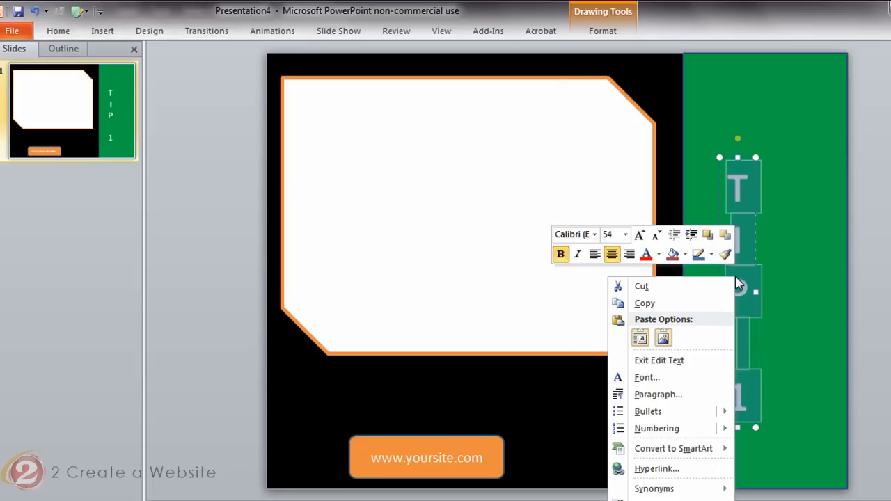
# Set the TIP 1 WordArt font size to 80 so it fills the green bar's height
pyautogui.click(646, 376)
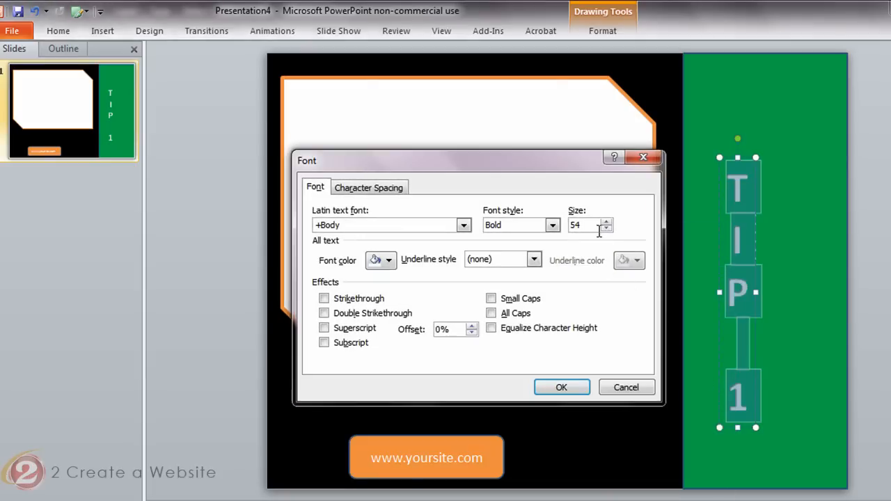
pyautogui.write('80')
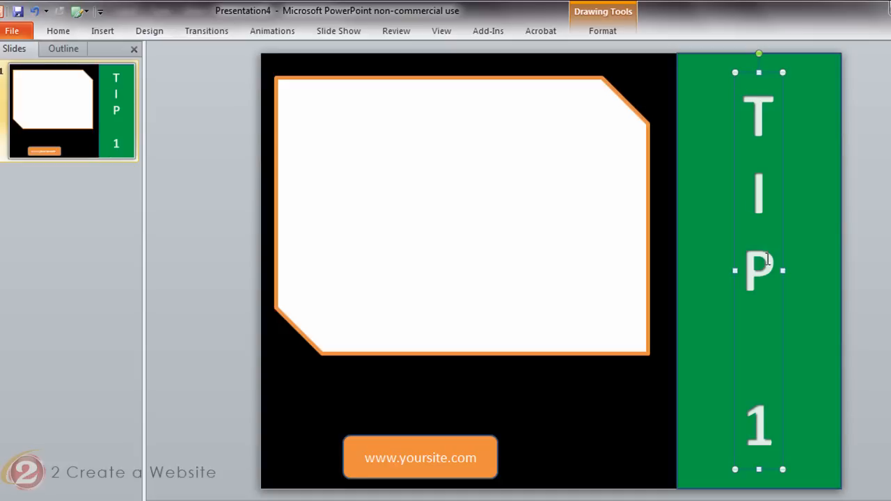
pyautogui.moveTo(592, 411)
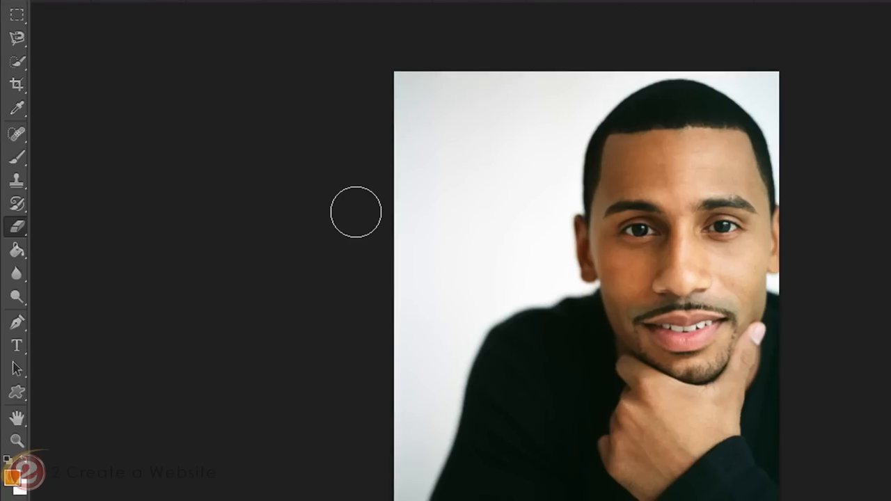
# Erase the white background behind the man with the Magic Eraser Tool
pyautogui.click(17, 226)
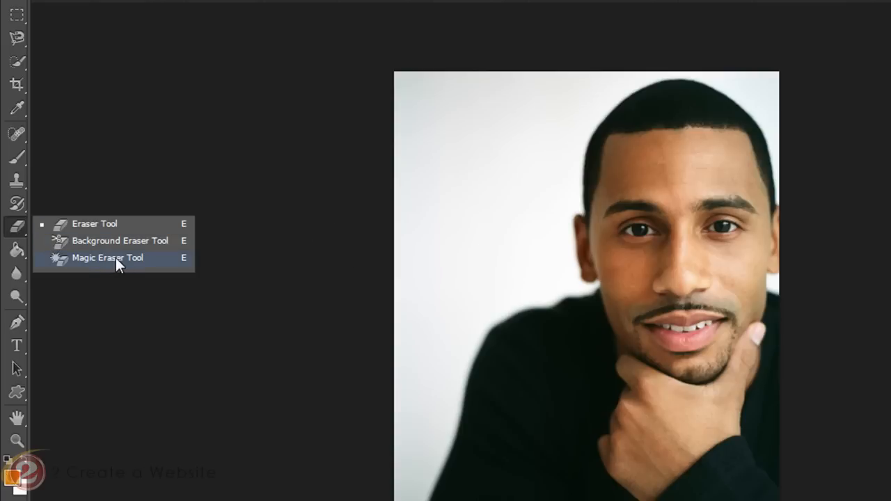
pyautogui.click(107, 257)
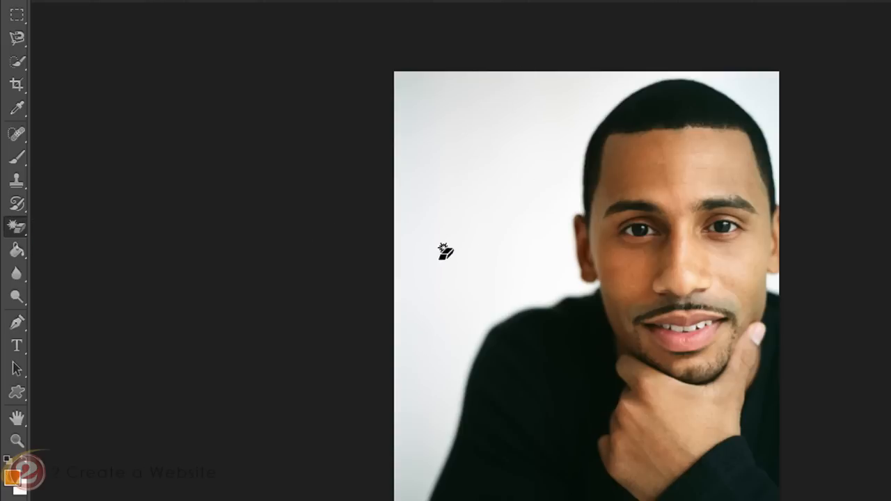
pyautogui.click(444, 252)
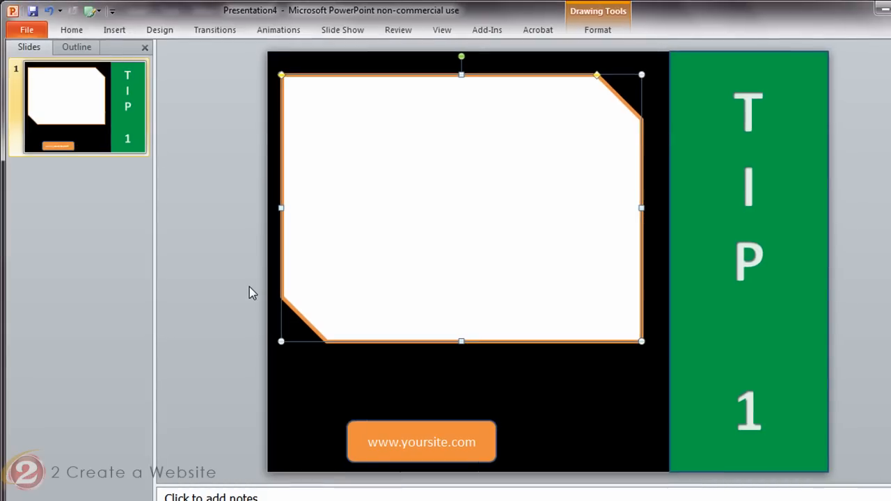
# Insert the cut-out portrait picture from file and place it in the slide's lower right
pyautogui.click(115, 29)
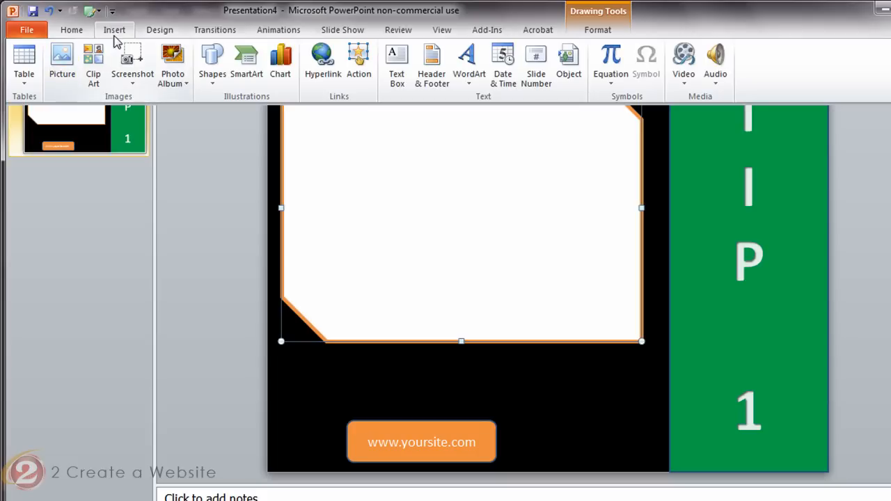
pyautogui.click(61, 62)
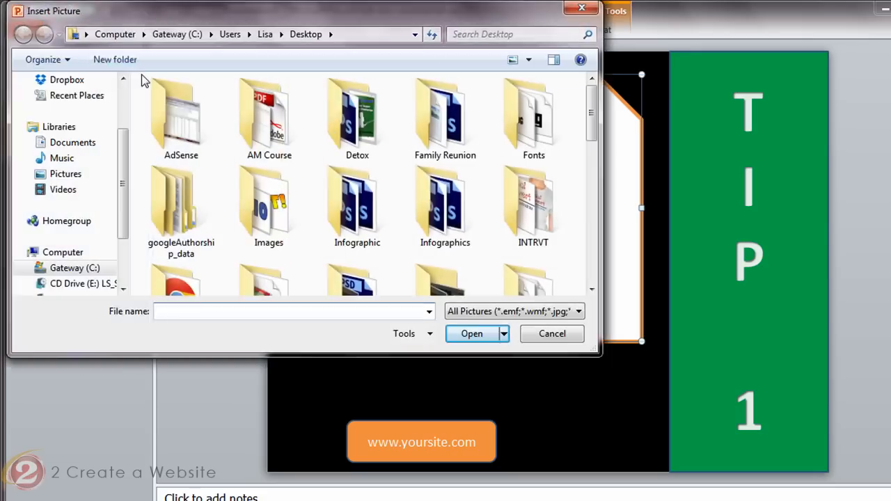
pyautogui.click(471, 334)
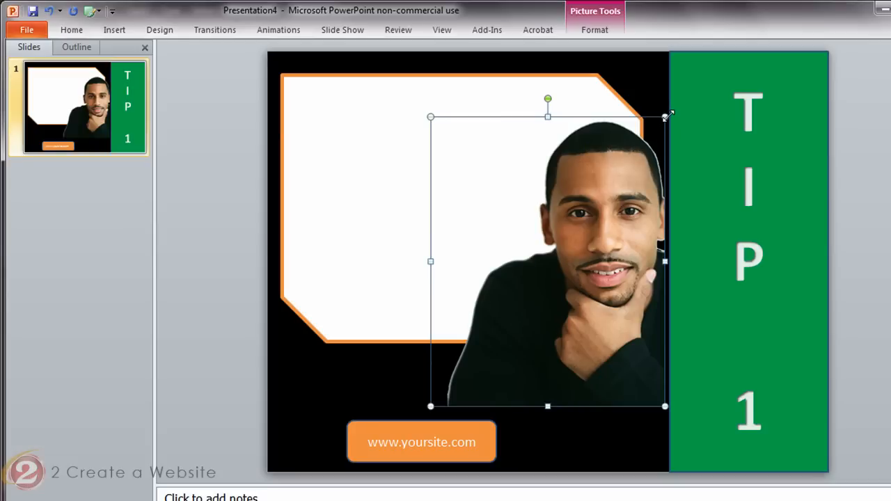
pyautogui.moveTo(663, 118)
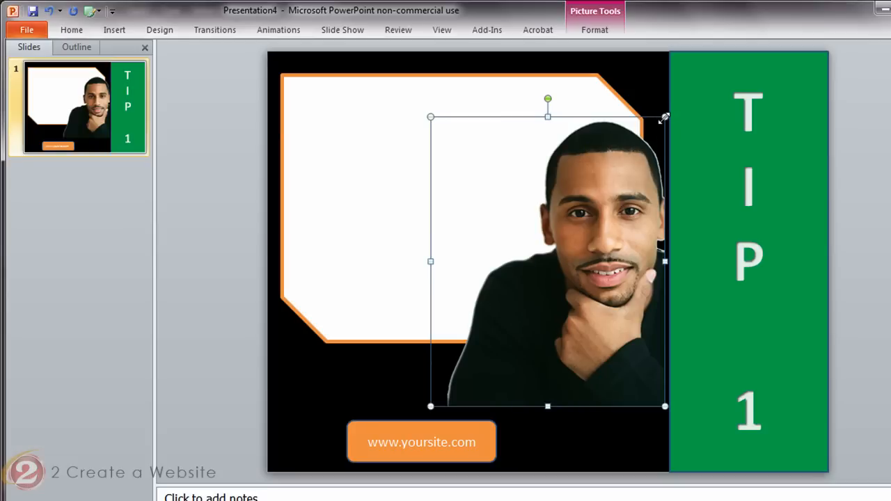
pyautogui.moveTo(661, 117)
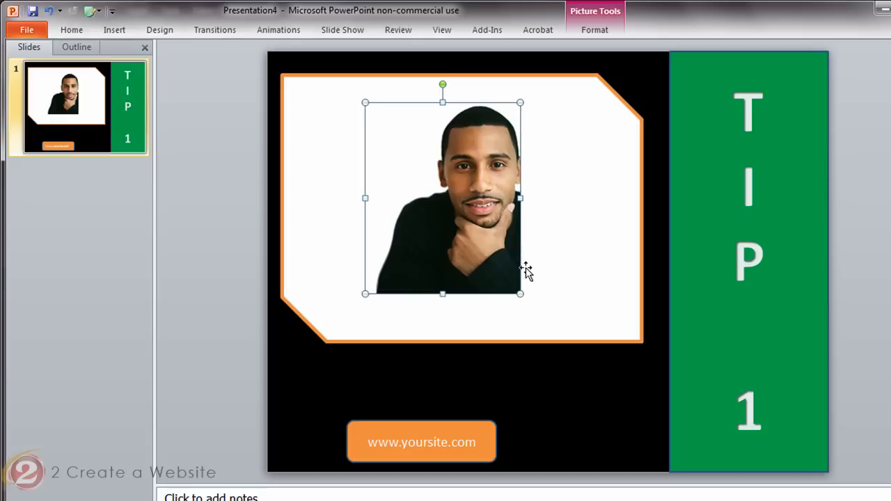
pyautogui.moveTo(490, 170)
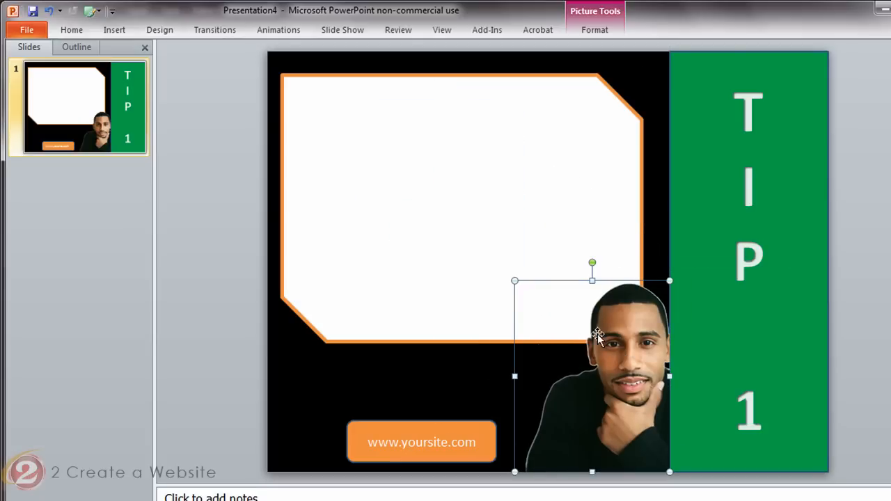
pyautogui.moveTo(476, 376)
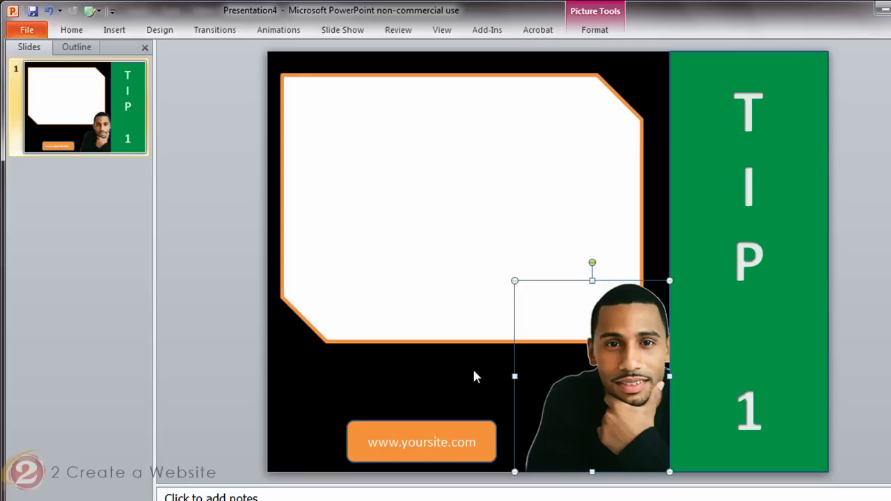
pyautogui.moveTo(587, 379)
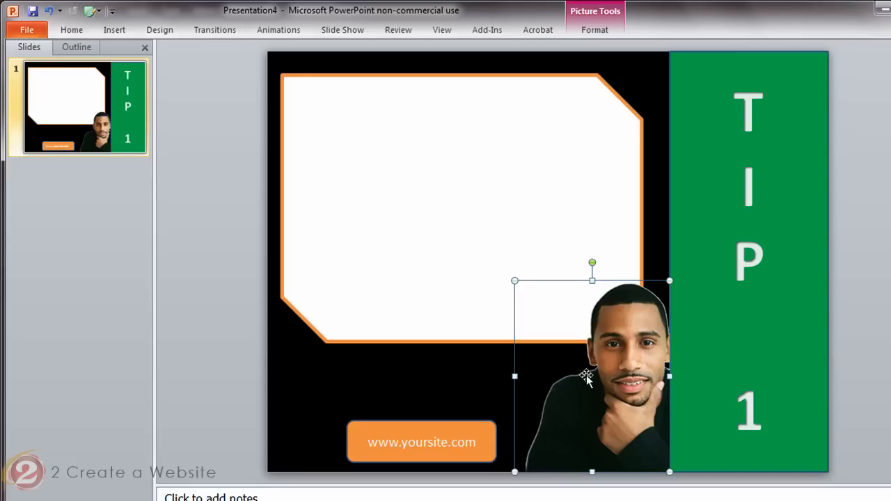
pyautogui.moveTo(382, 386)
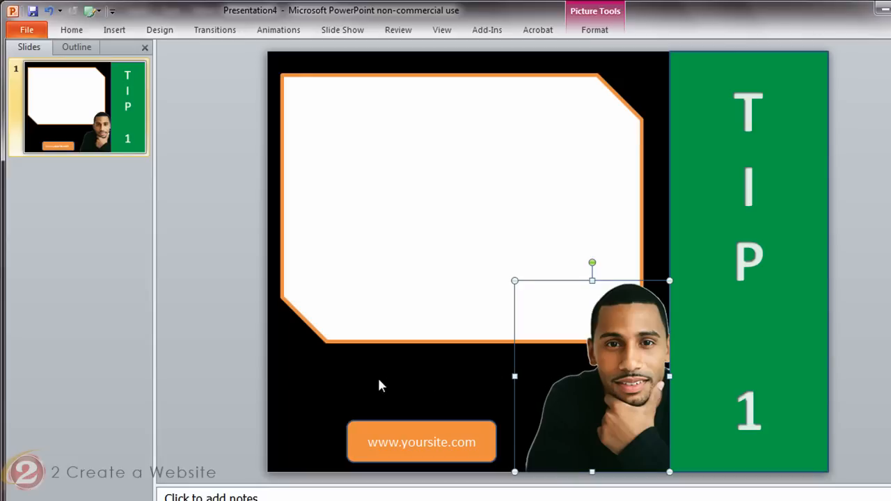
pyautogui.moveTo(550, 426)
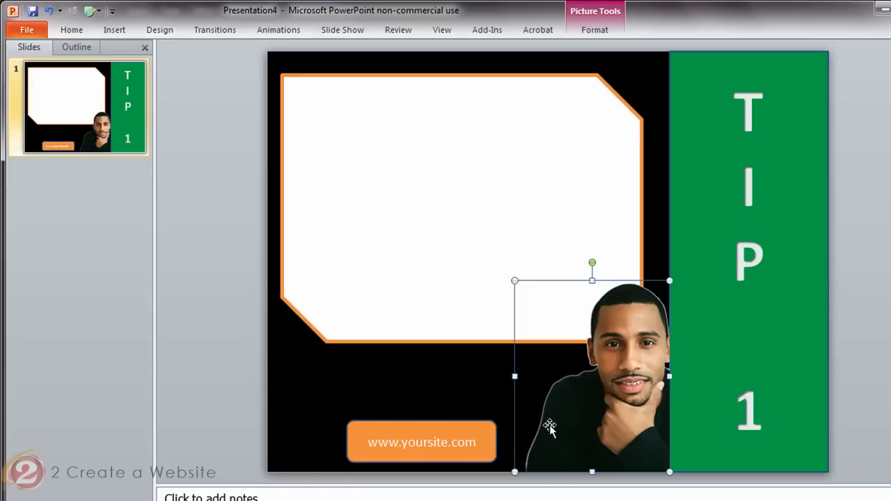
pyautogui.click(491, 406)
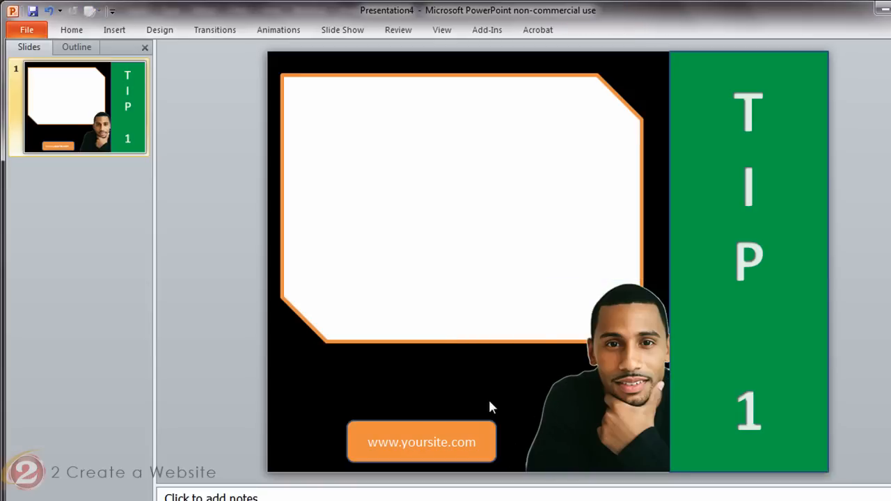
pyautogui.moveTo(523, 326)
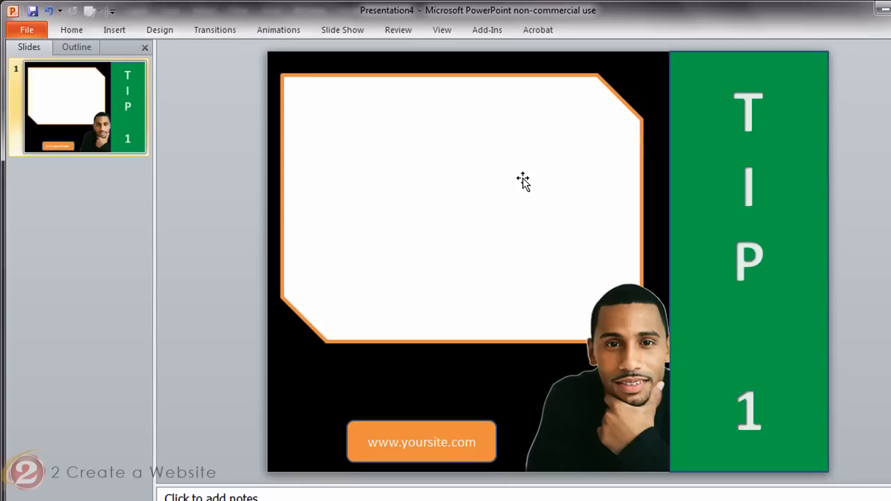
pyautogui.moveTo(721, 248)
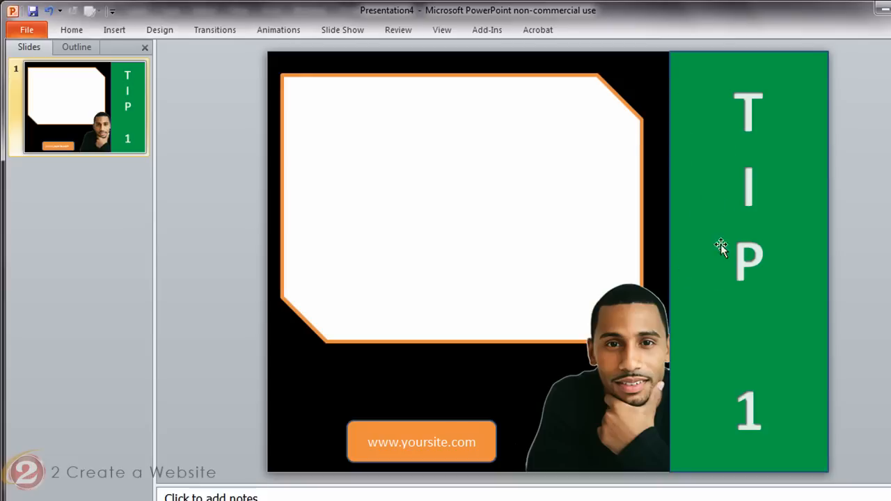
pyautogui.moveTo(407, 429)
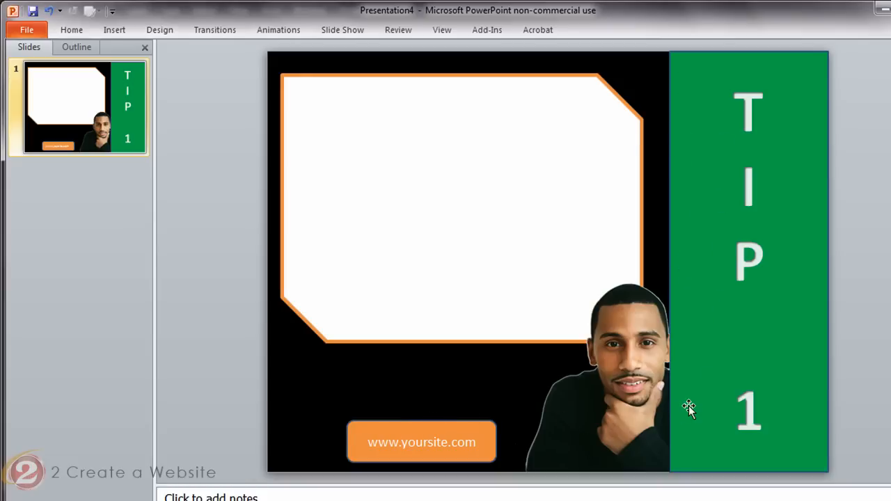
pyautogui.moveTo(640, 368)
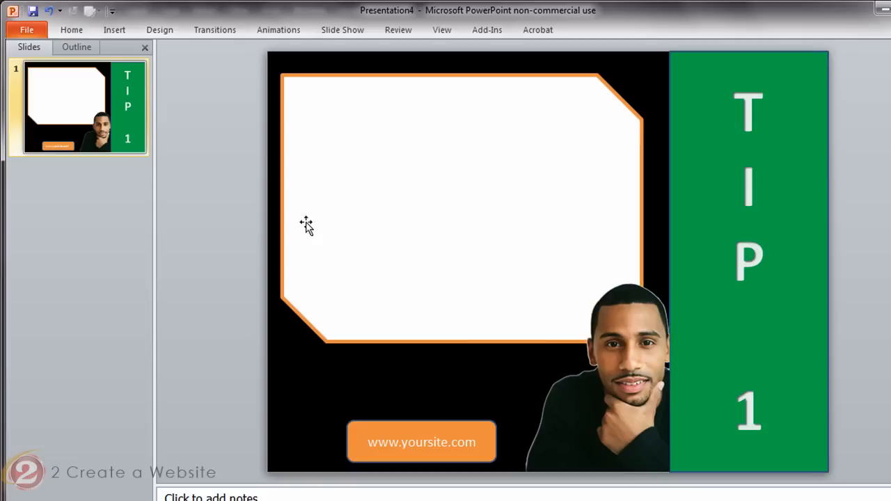
pyautogui.click(27, 30)
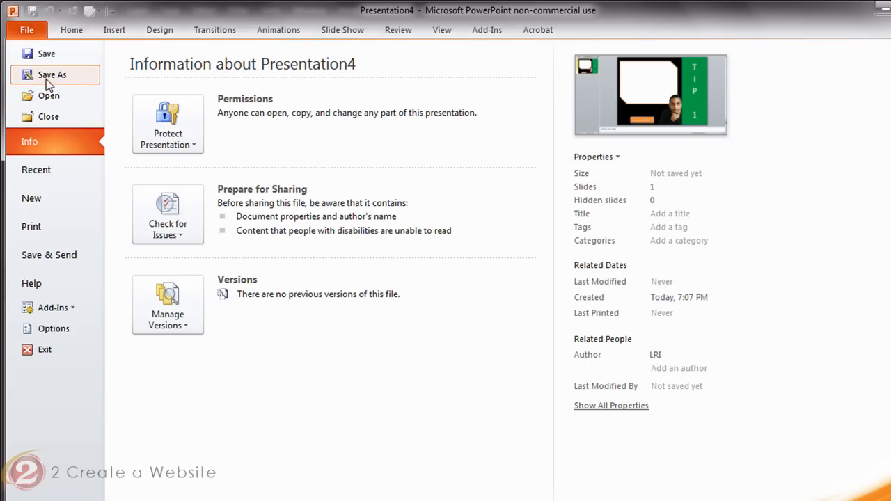
pyautogui.click(53, 75)
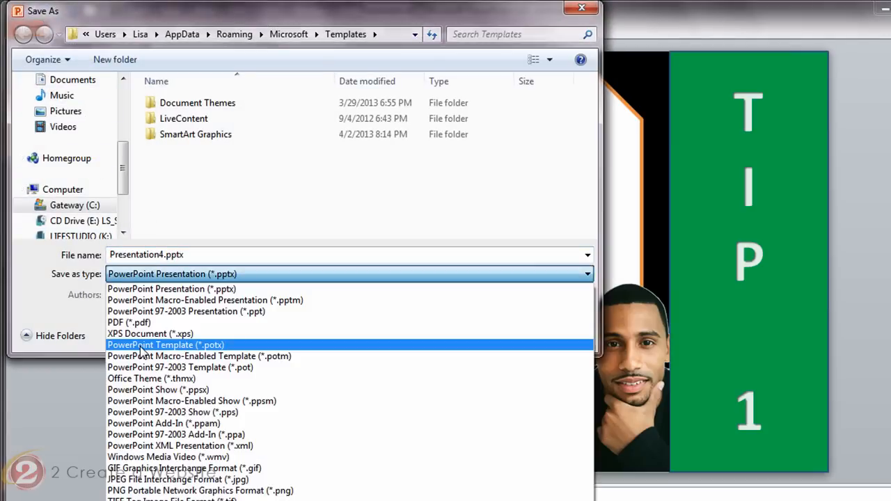
pyautogui.click(165, 345)
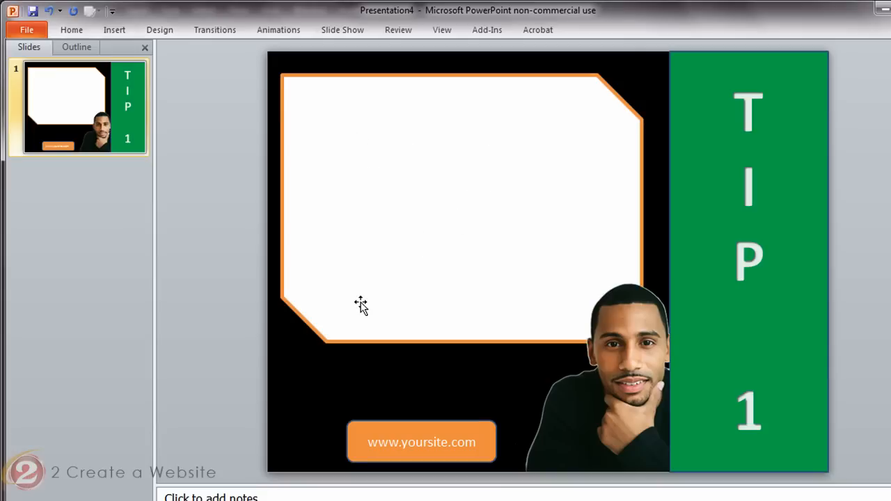
# Place the text insertion point inside the white callout box
pyautogui.click(114, 29)
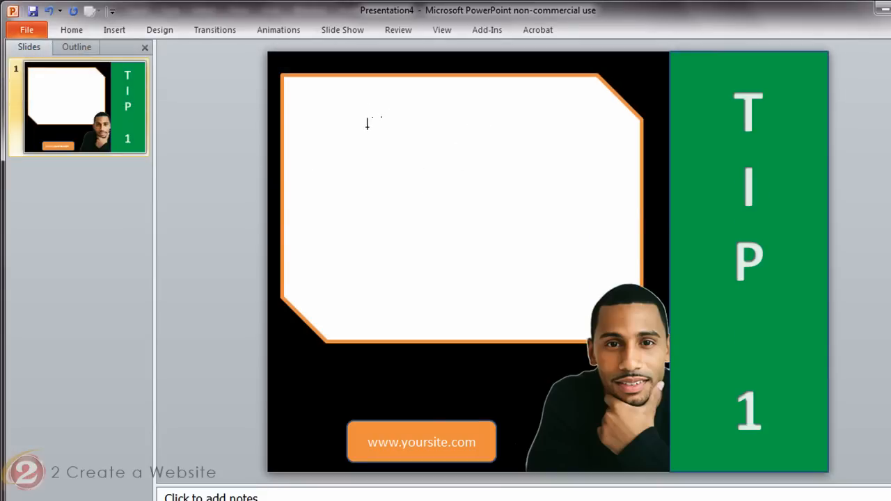
pyautogui.click(459, 209)
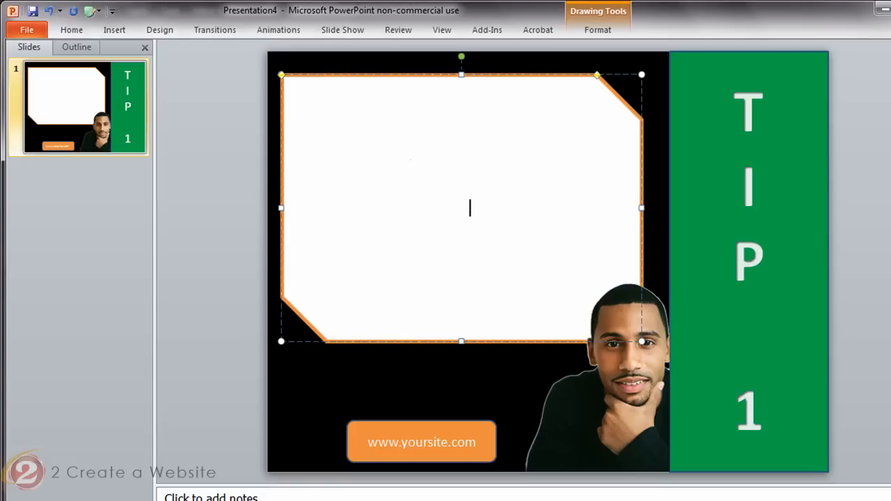
pyautogui.moveTo(413, 173)
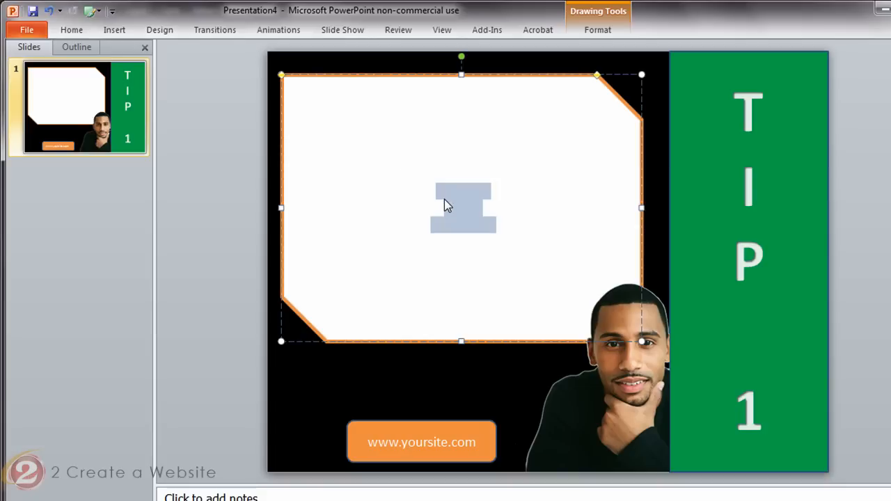
# Format the callout text with black font colour and size 70
pyautogui.rightClick(463, 208)
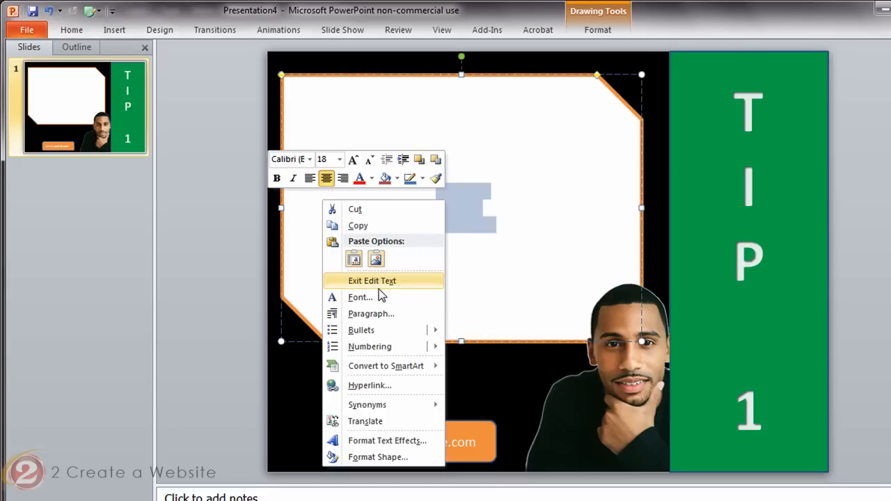
pyautogui.click(359, 298)
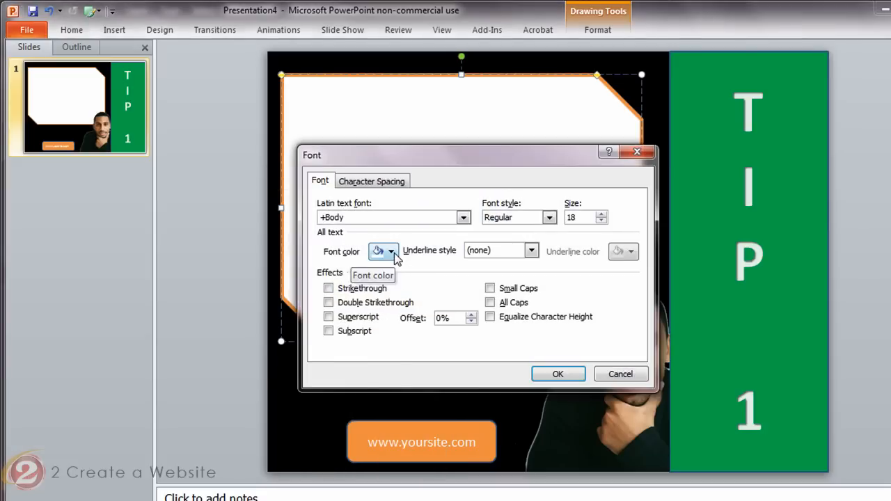
pyautogui.click(391, 251)
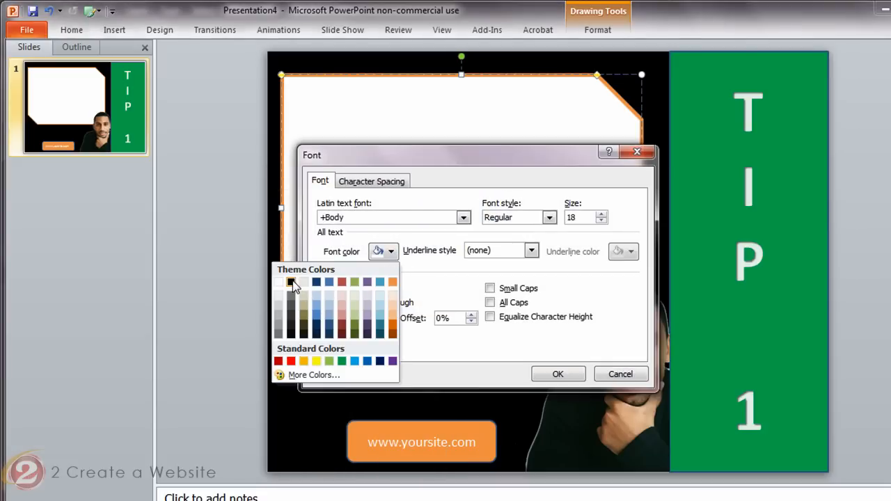
pyautogui.click(291, 281)
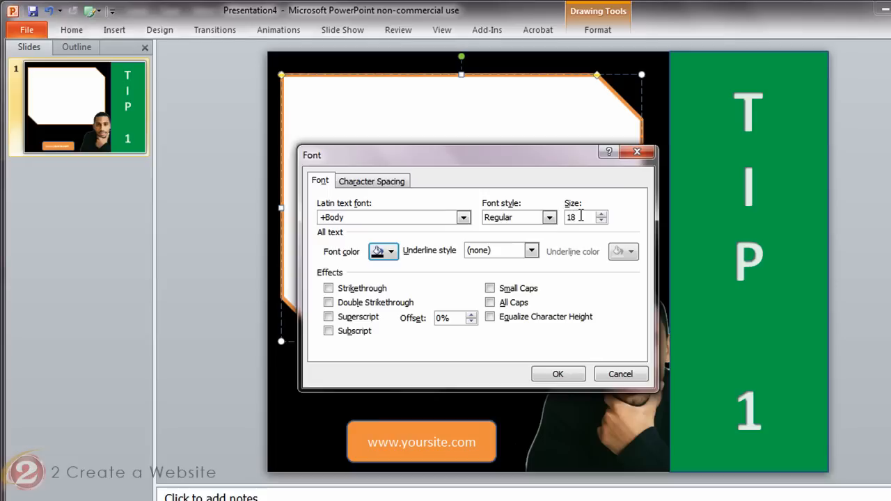
pyautogui.write('70')
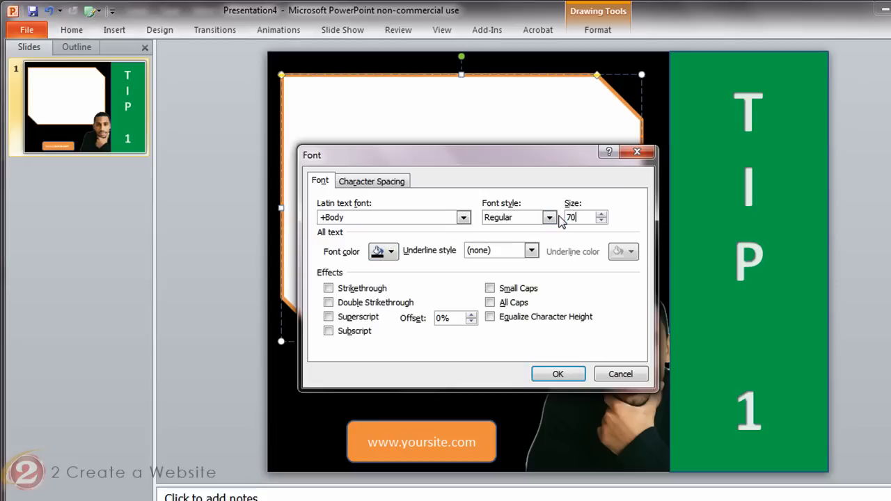
pyautogui.click(557, 374)
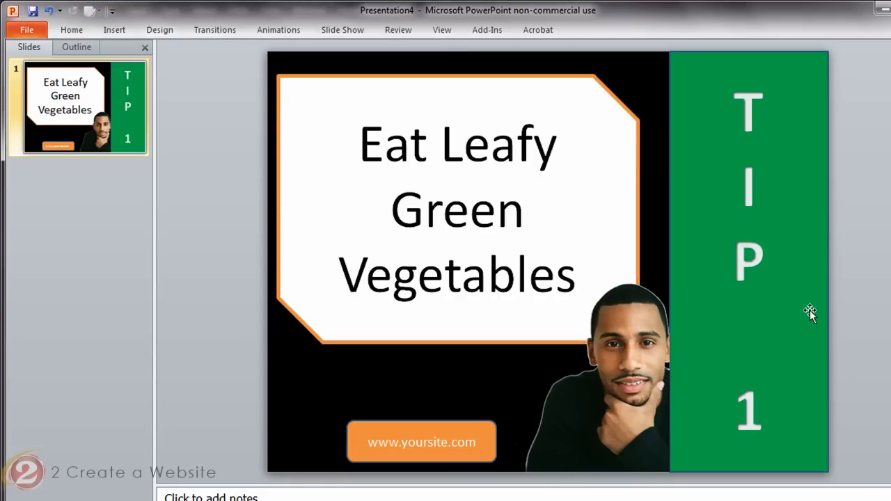
pyautogui.moveTo(362, 256)
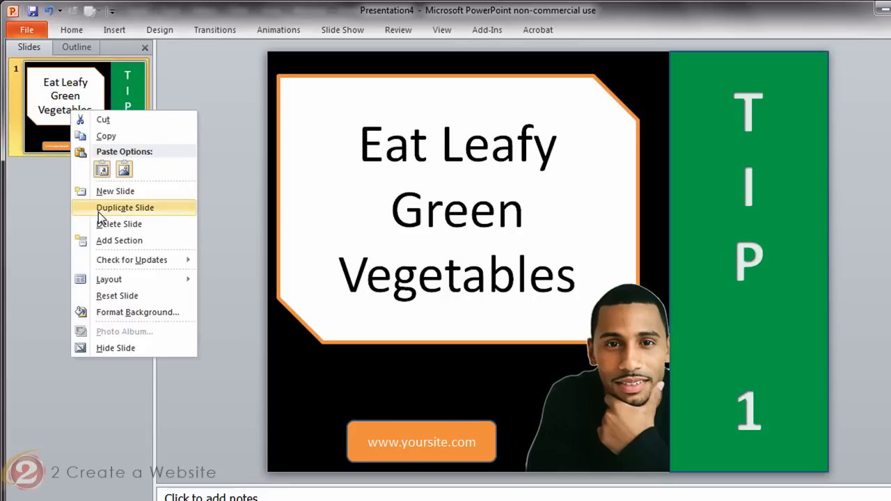
# Duplicate slide 1 to create a second slide numbered TIP 2
pyautogui.click(125, 207)
pyautogui.write('2')
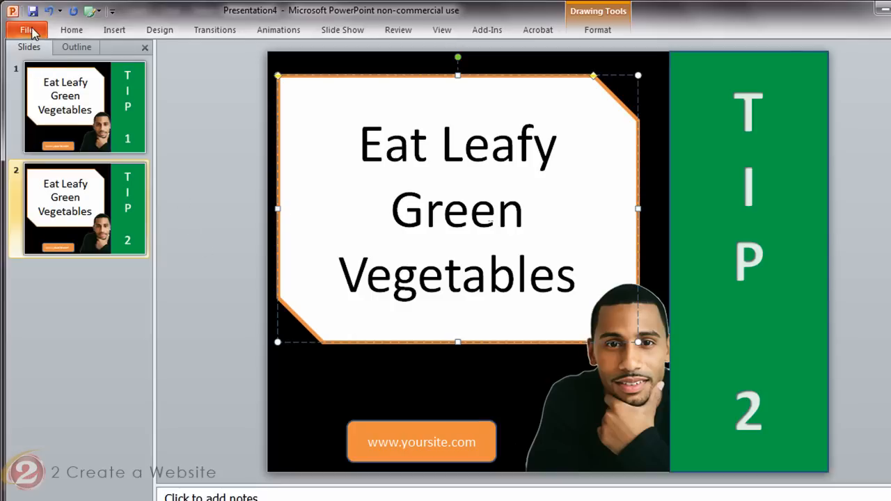
# Publish the presentation as Presentation4.pdf via Create PDF/XPS Document
pyautogui.click(26, 29)
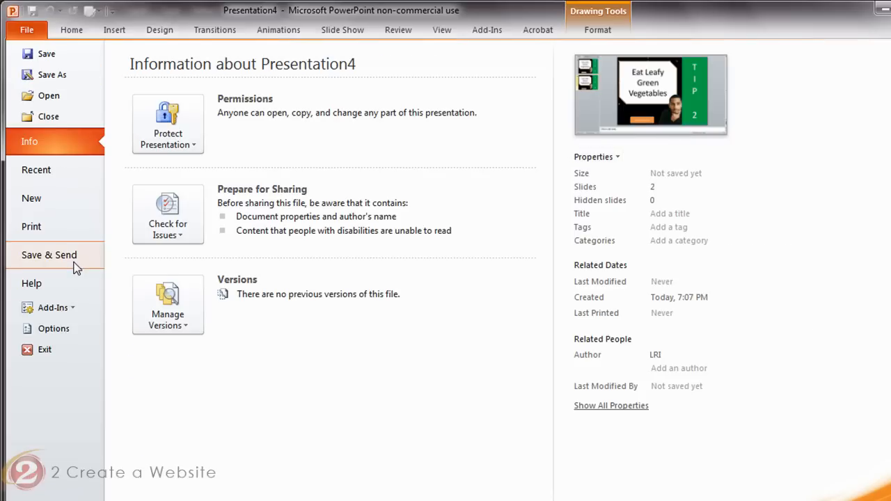
pyautogui.click(49, 255)
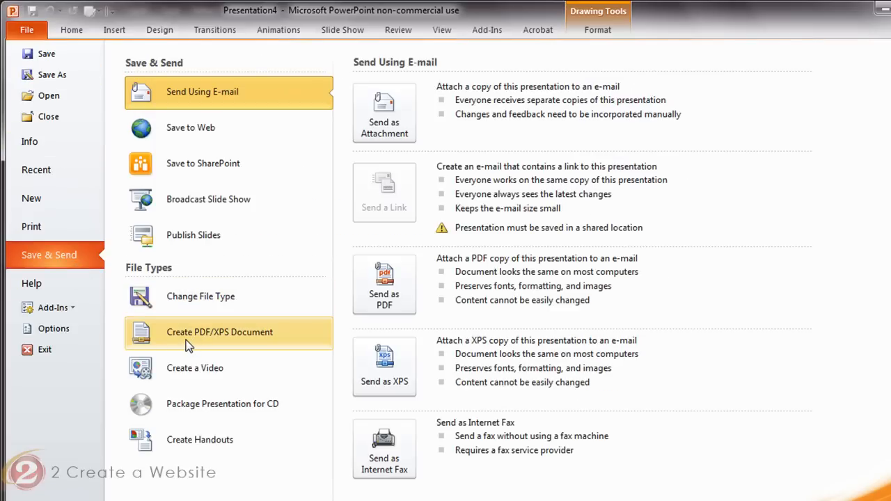
pyautogui.click(220, 332)
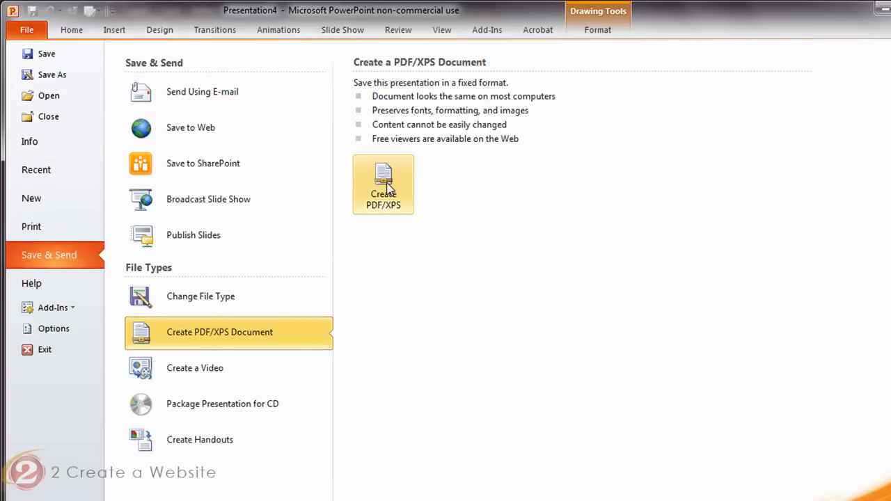
pyautogui.click(383, 183)
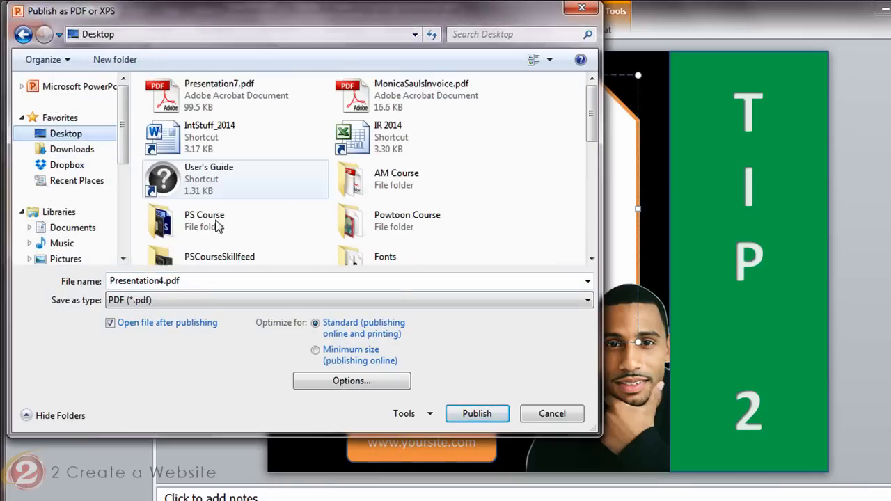
pyautogui.click(476, 412)
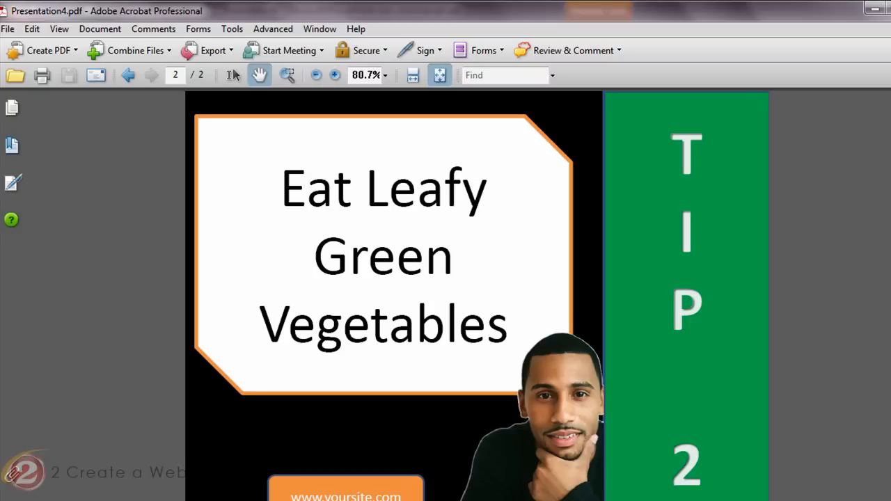
# Page through the published PDF in Adobe Acrobat
pyautogui.click(128, 75)
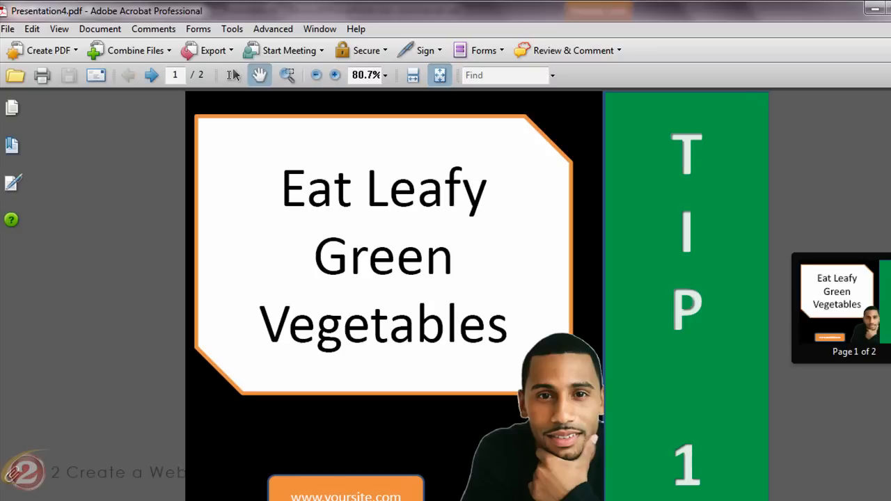
pyautogui.click(150, 75)
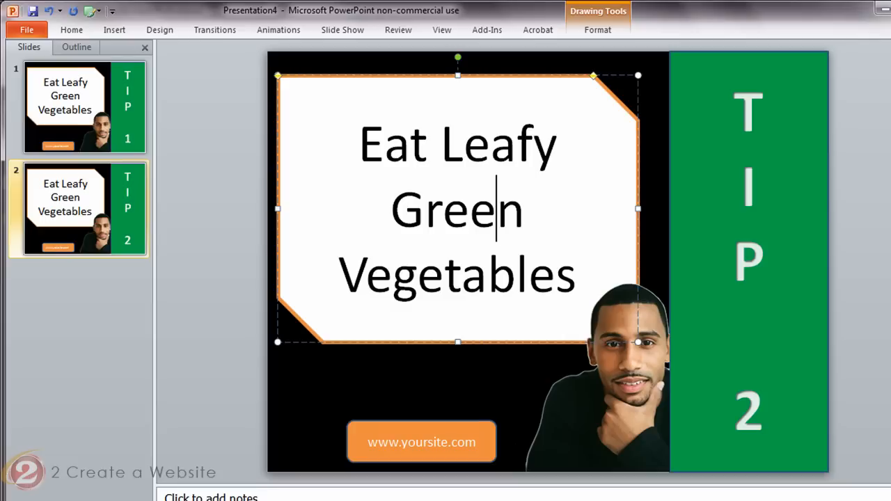
pyautogui.moveTo(554, 393)
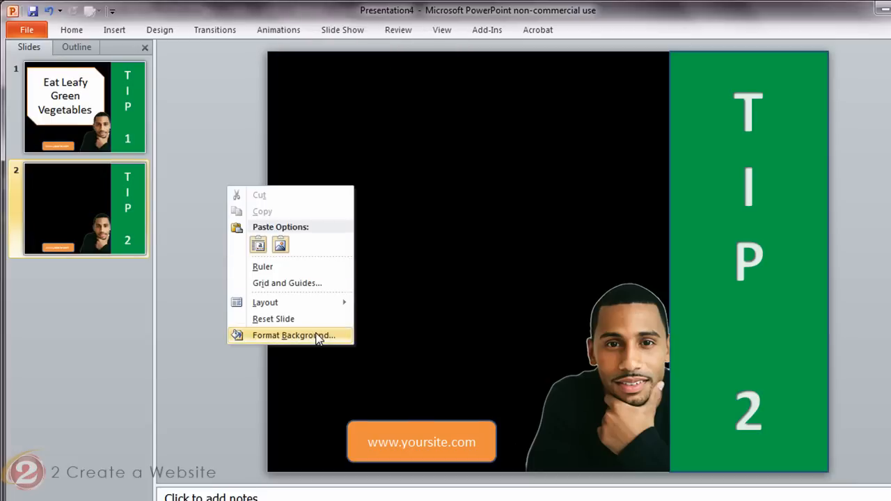
# Fill slide 2's background with the corkboard post-it picture
pyautogui.click(292, 334)
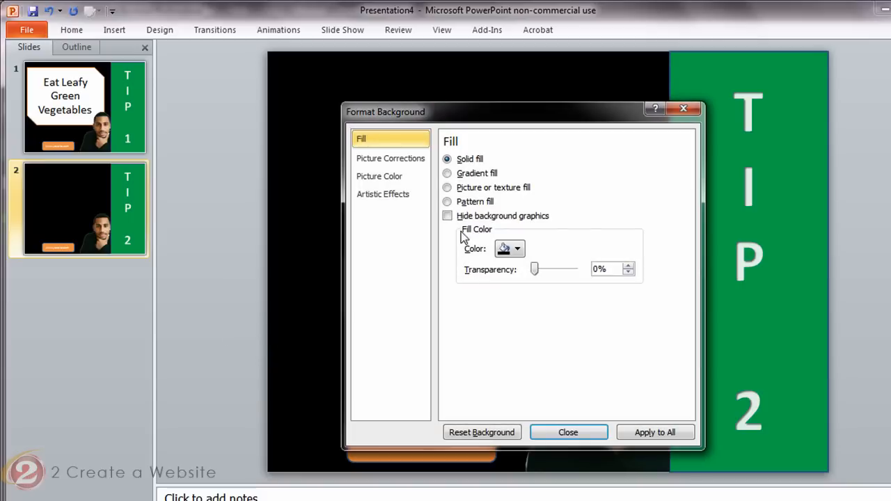
pyautogui.click(447, 187)
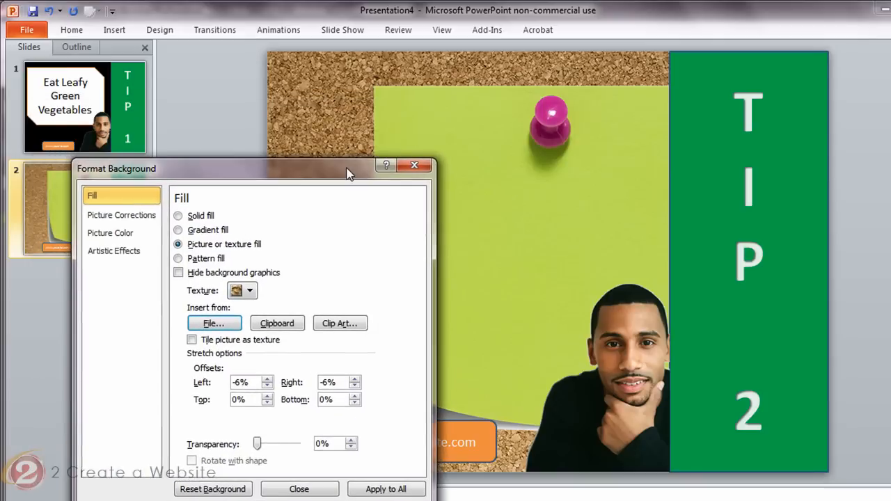
pyautogui.moveTo(504, 267)
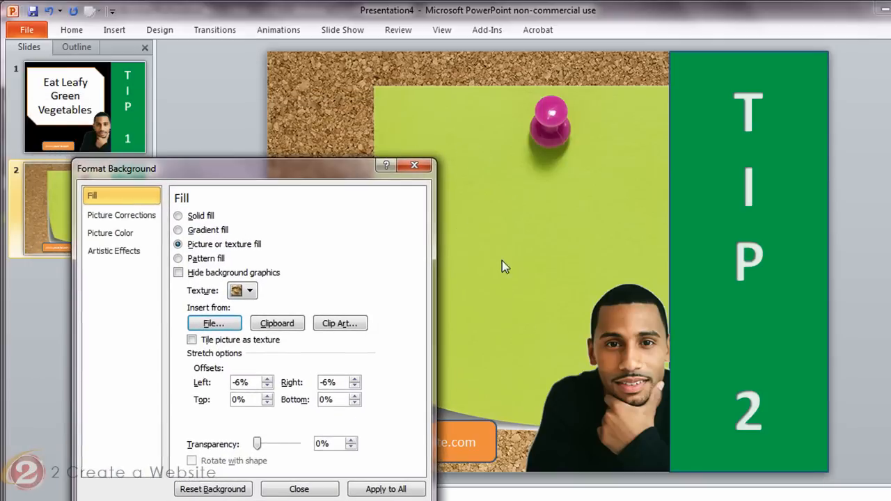
pyautogui.moveTo(229, 394)
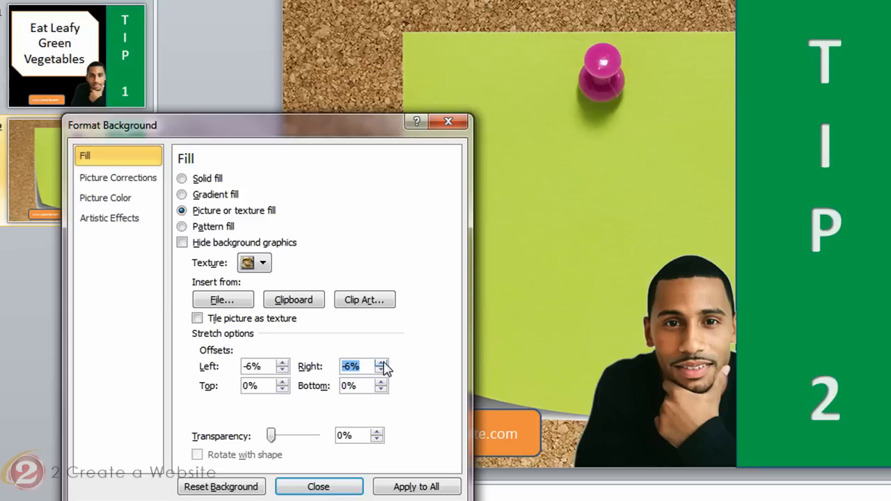
# Set the background picture's right offset to 7% and left offset to -22%
pyautogui.click(381, 362)
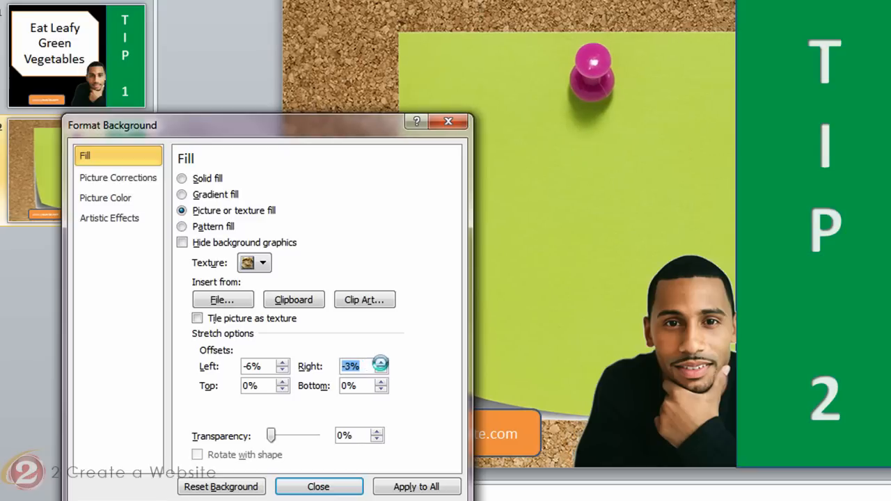
pyautogui.click(380, 363)
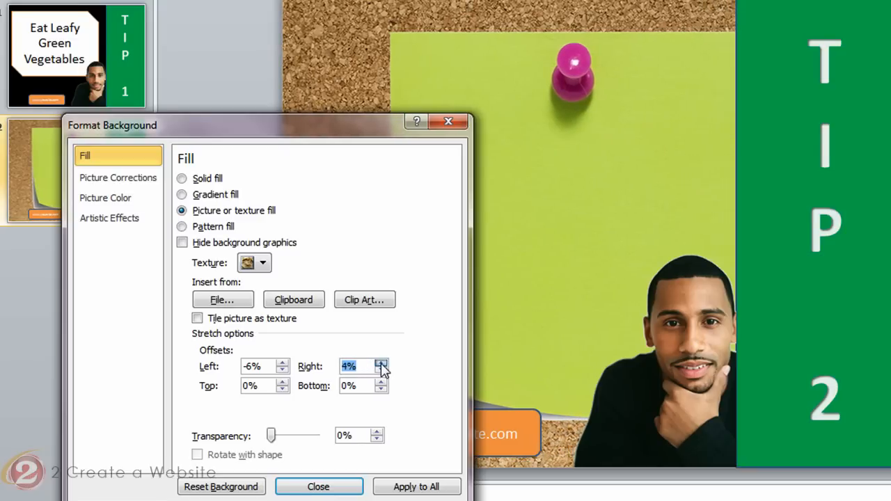
pyautogui.click(382, 362)
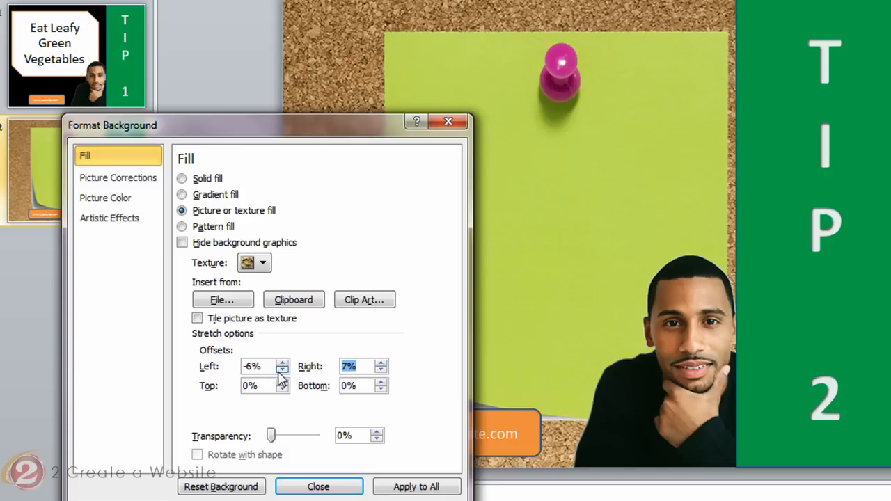
pyautogui.click(283, 370)
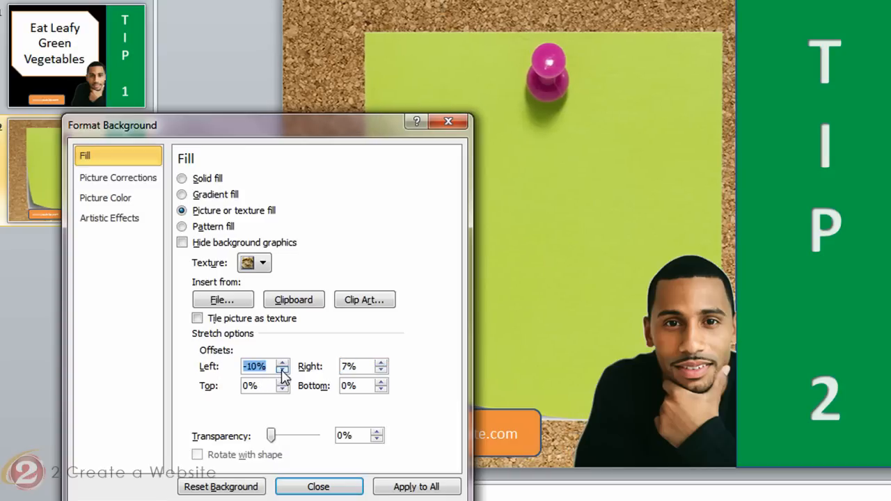
pyautogui.click(282, 371)
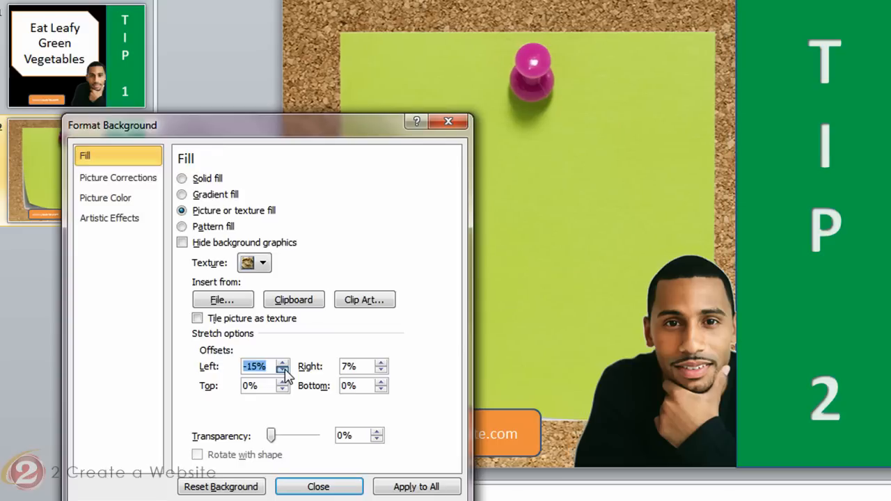
pyautogui.click(282, 371)
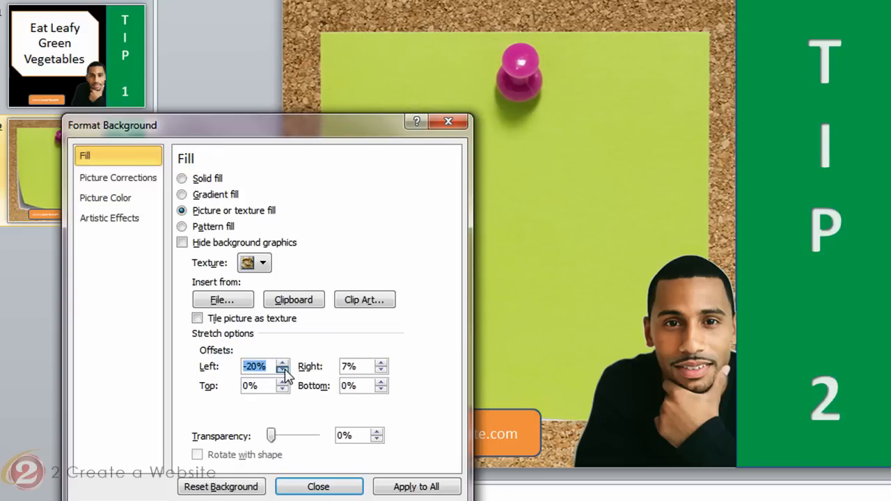
pyautogui.click(282, 370)
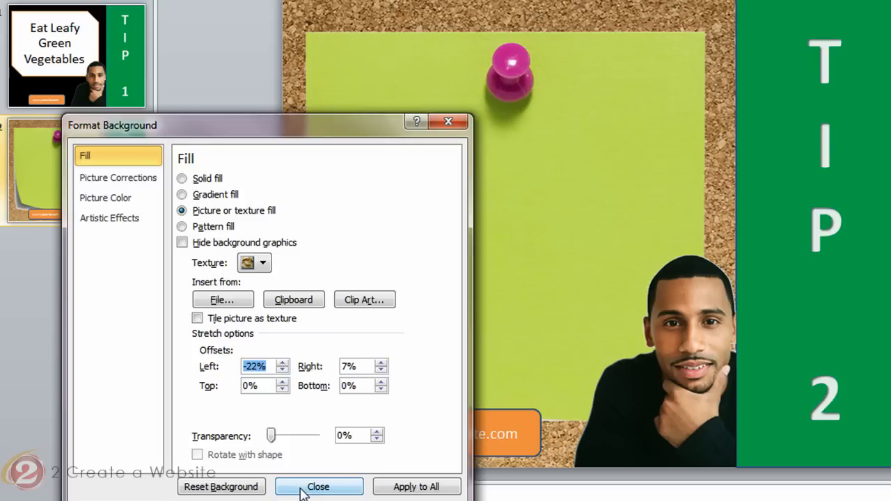
pyautogui.click(318, 487)
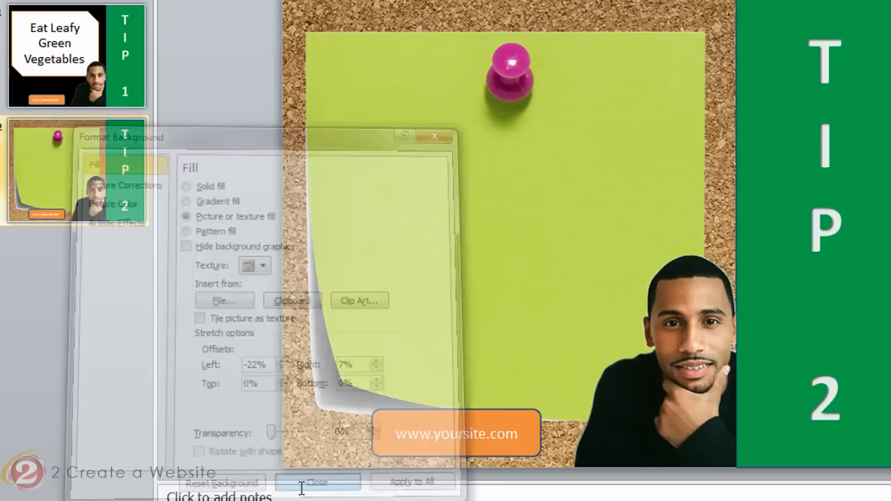
# Add a text box on the post-it reading 'Eat Leafy Green Vegetables' on three lines
pyautogui.click(318, 482)
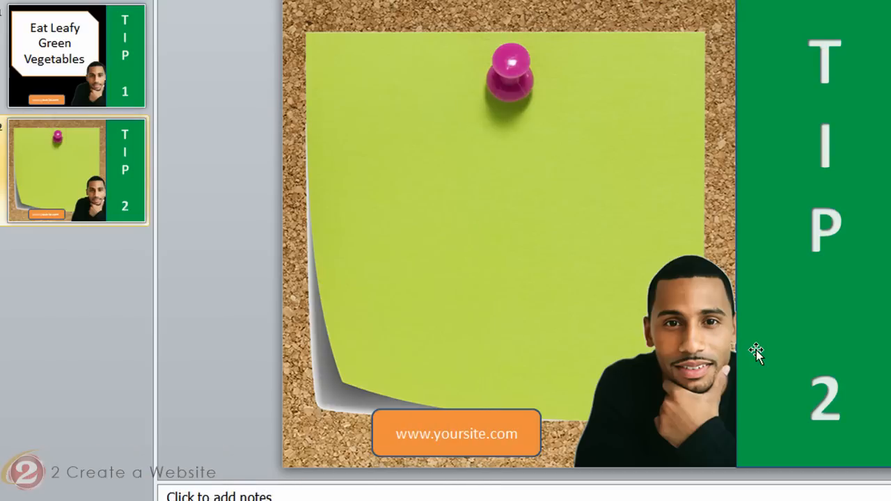
pyautogui.click(128, 33)
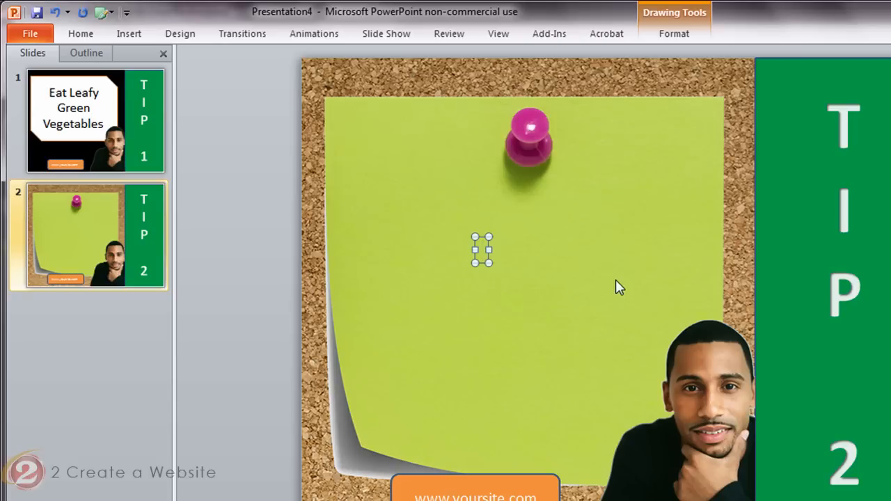
pyautogui.write('Eat Leafy')
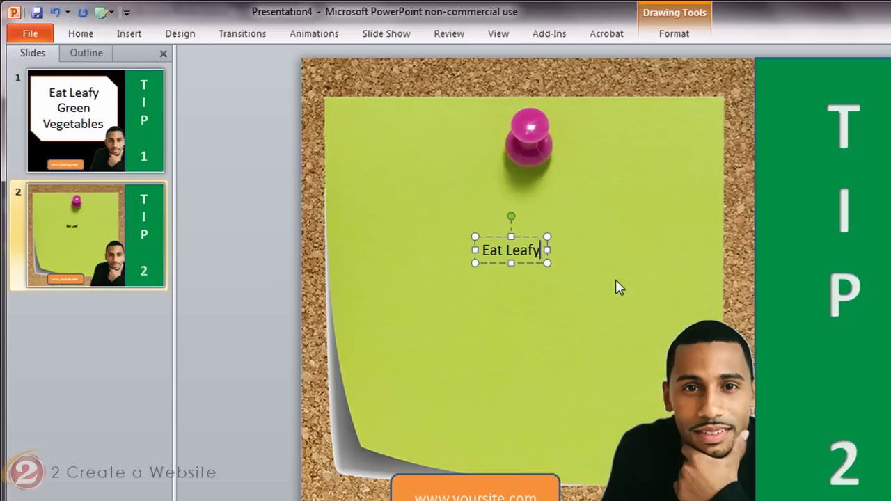
pyautogui.write('Green')
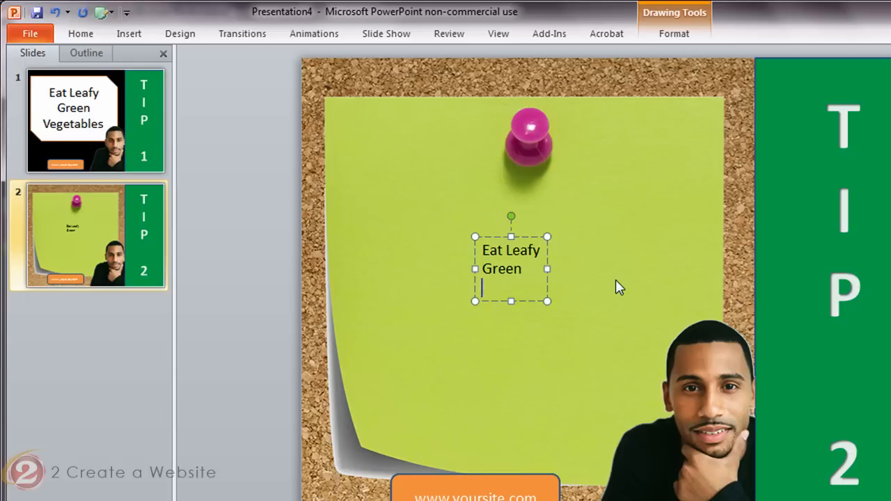
pyautogui.write('Vegetables')
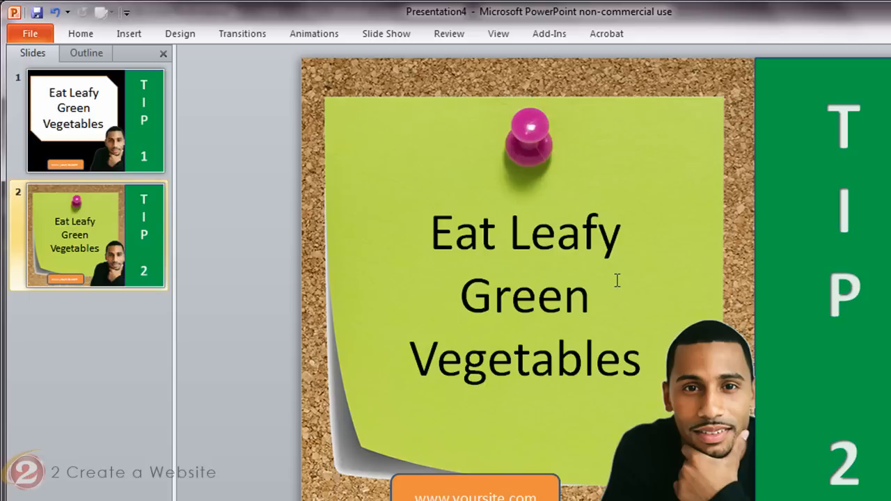
pyautogui.moveTo(527, 315)
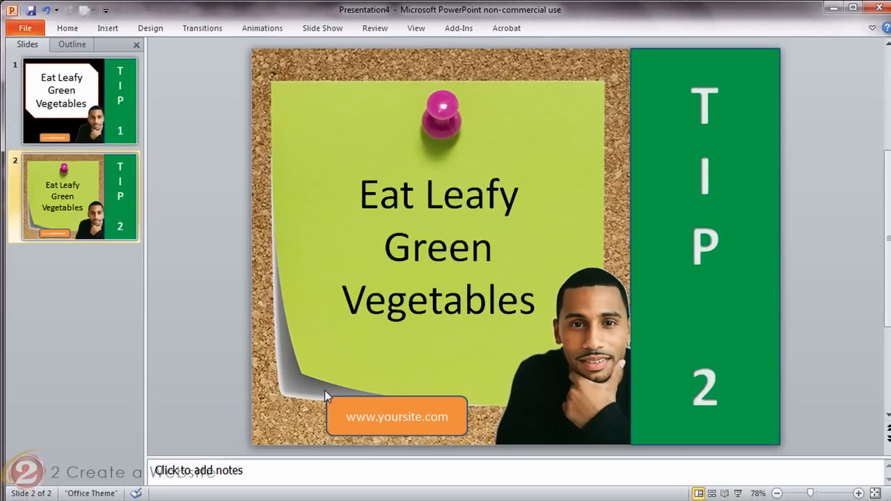
pyautogui.moveTo(287, 421)
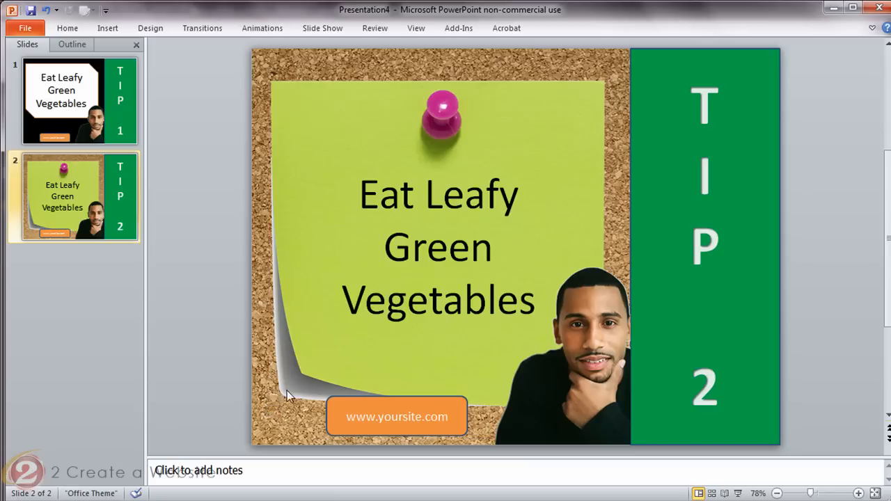
pyautogui.moveTo(259, 423)
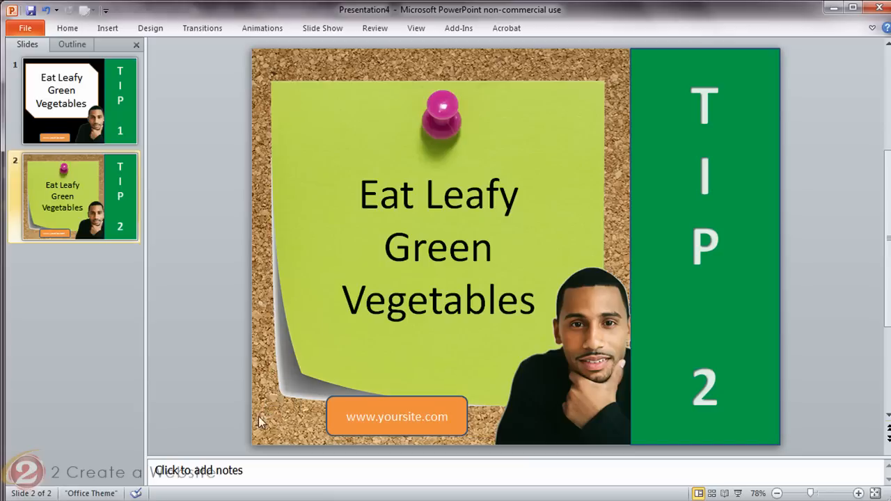
pyautogui.moveTo(347, 407)
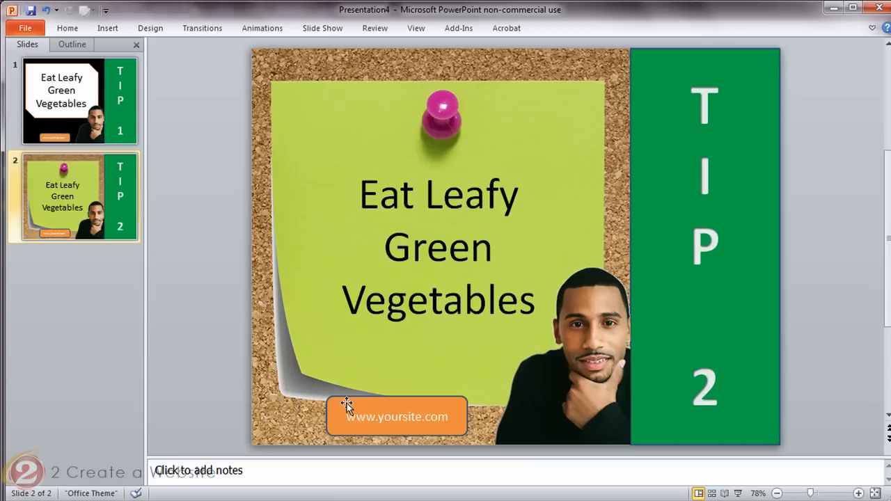
pyautogui.click(397, 416)
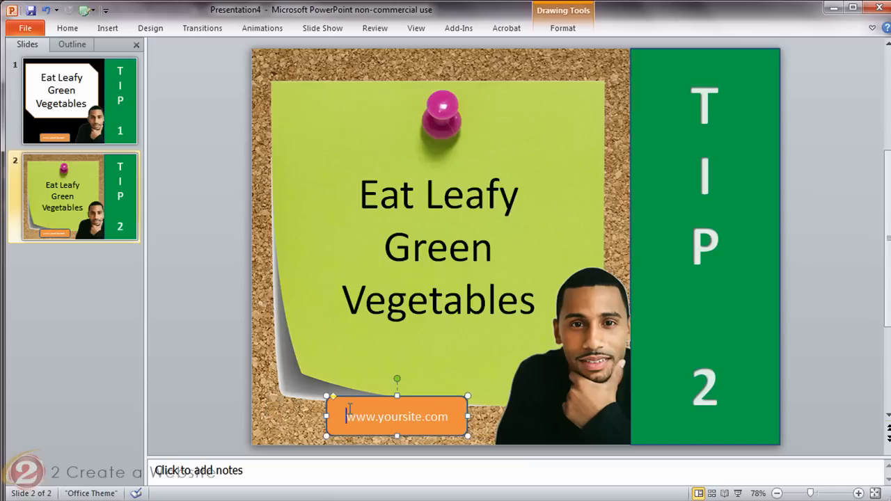
pyautogui.rightClick(397, 416)
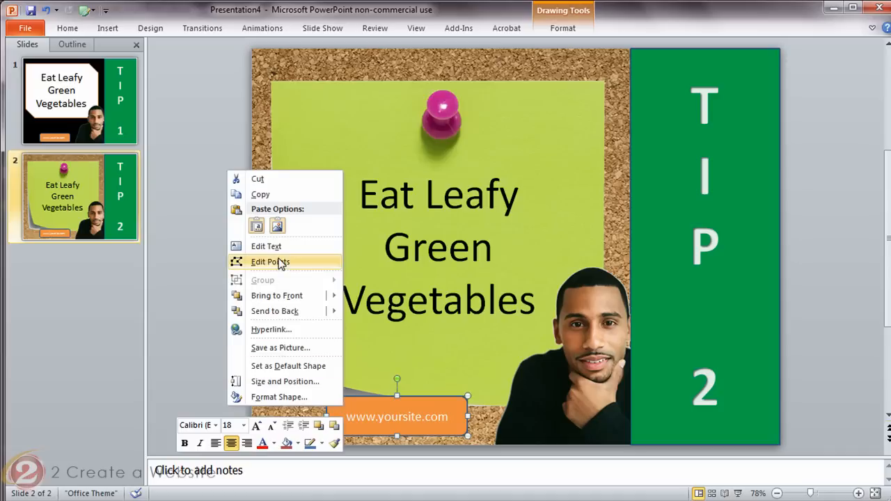
pyautogui.moveTo(281, 348)
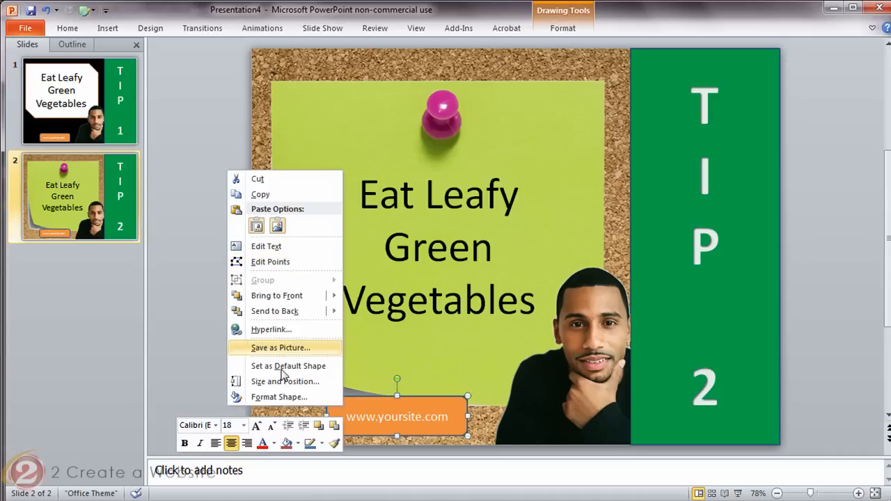
pyautogui.click(279, 397)
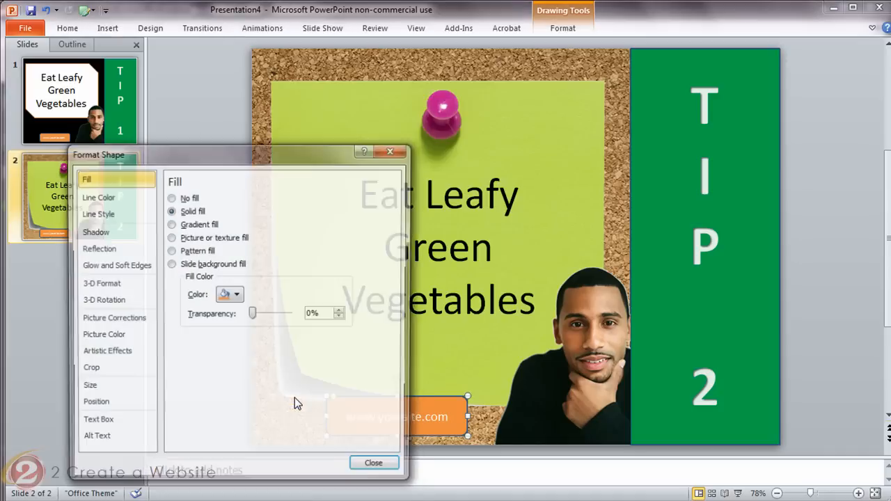
pyautogui.click(237, 295)
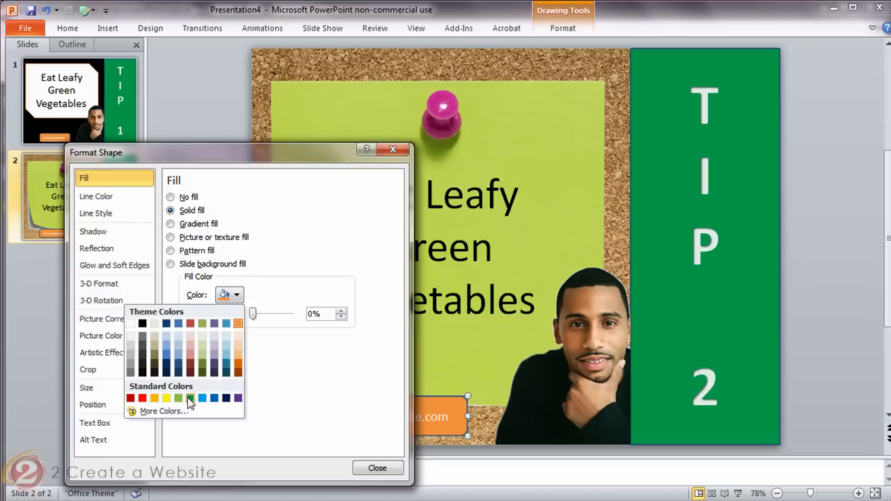
pyautogui.click(376, 468)
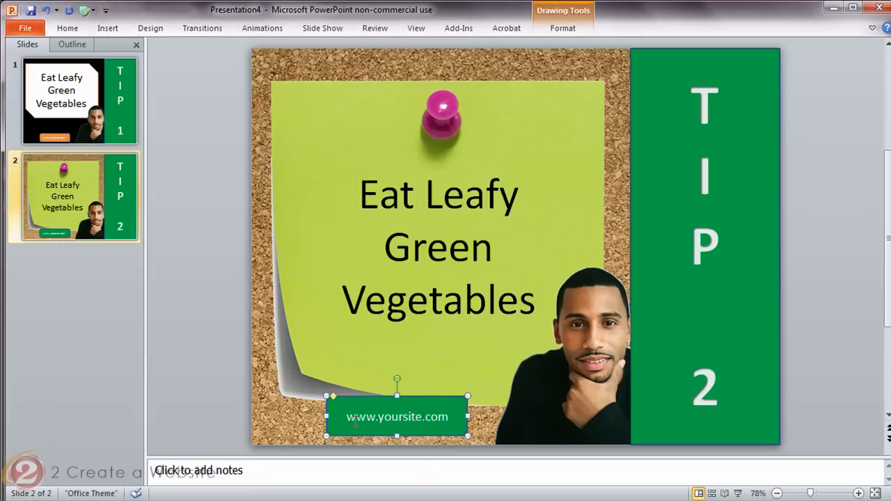
pyautogui.moveTo(284, 349)
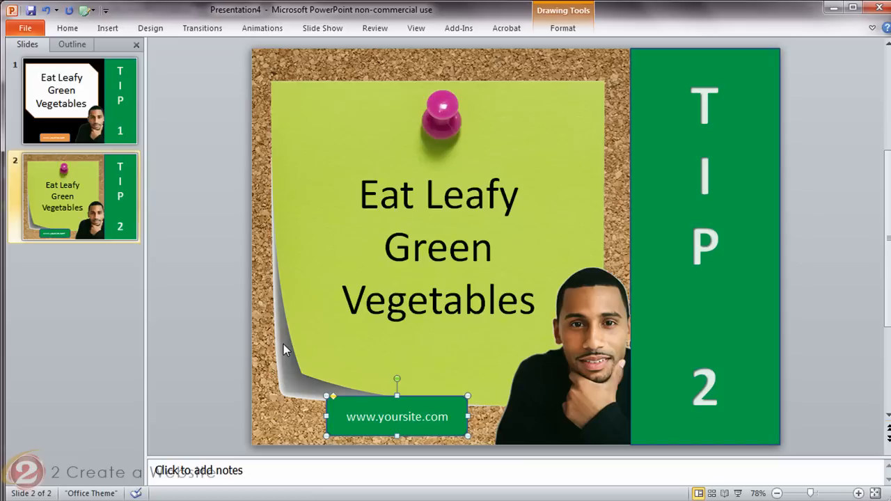
pyautogui.moveTo(278, 354)
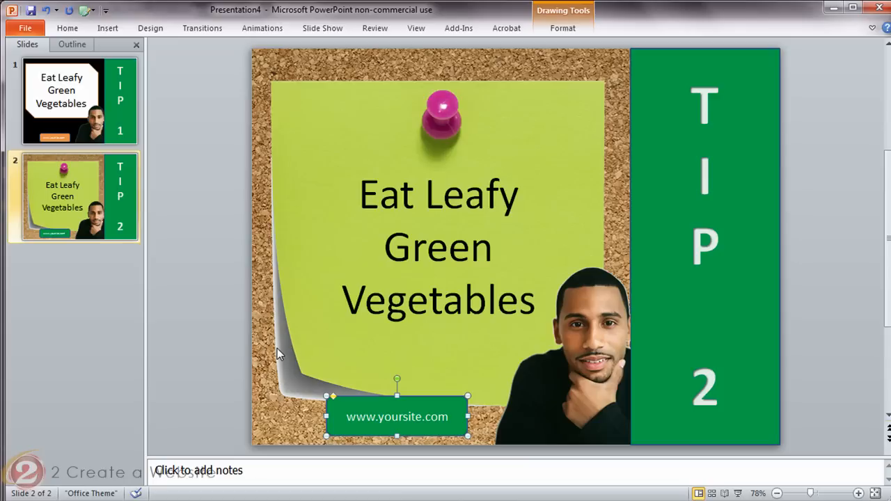
pyautogui.moveTo(271, 359)
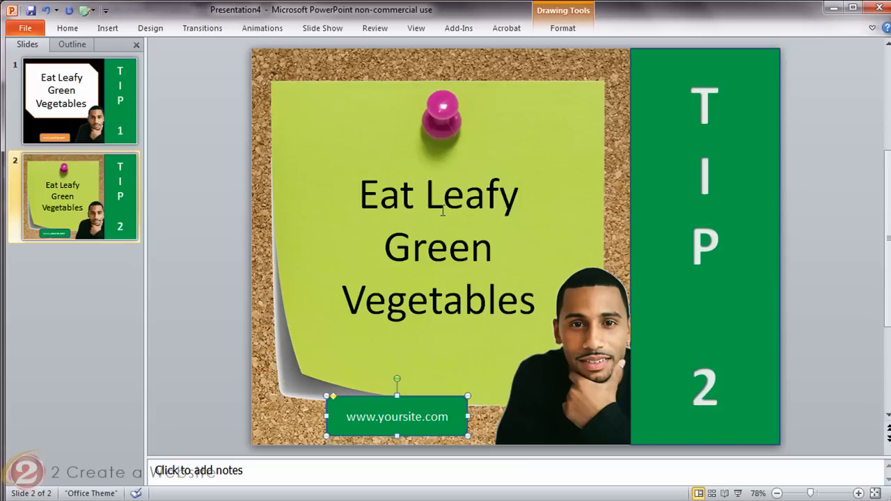
pyautogui.moveTo(733, 242)
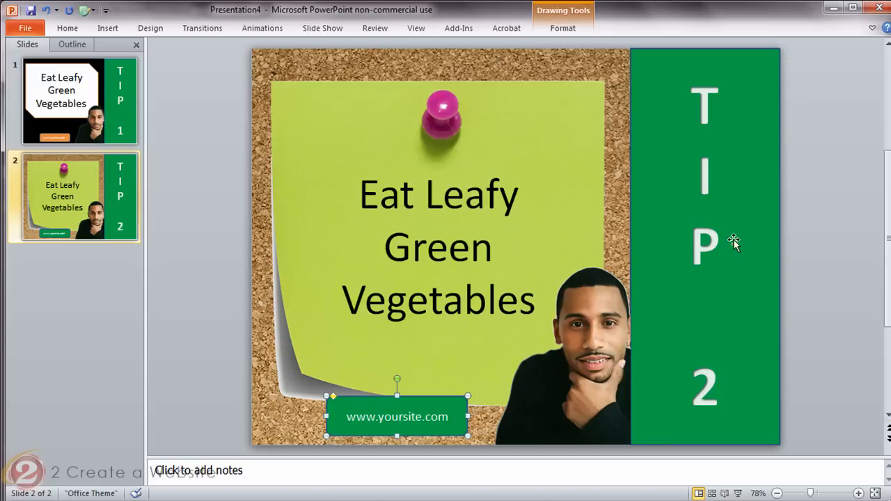
pyautogui.moveTo(569, 223)
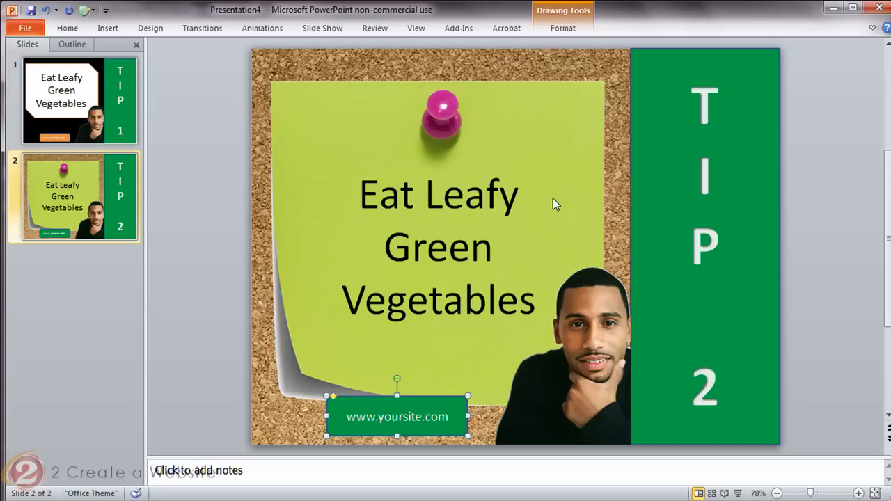
pyautogui.moveTo(401, 164)
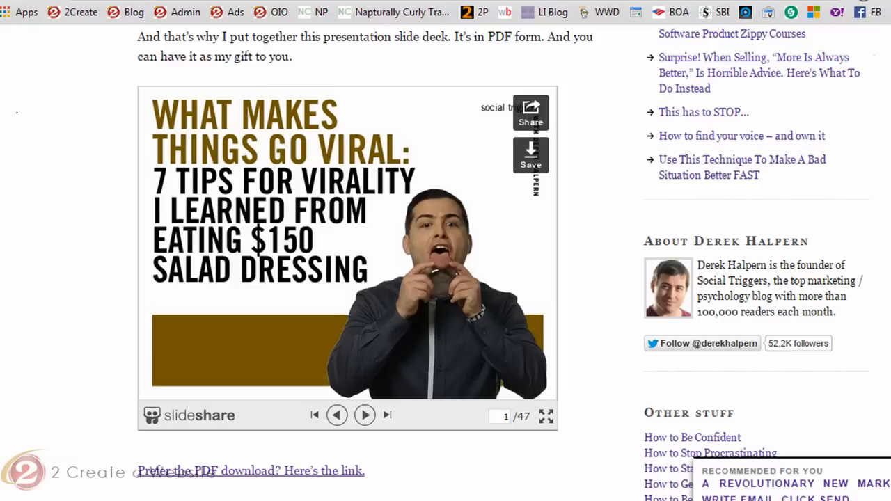
pyautogui.moveTo(133, 101)
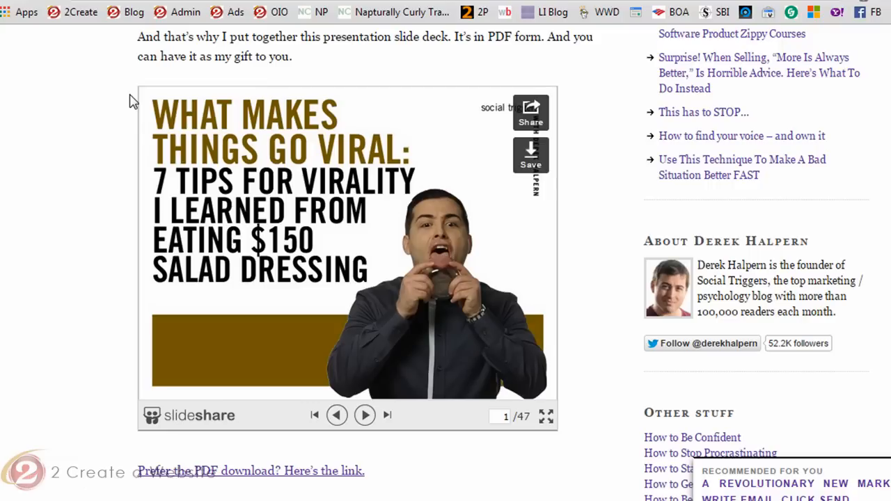
pyautogui.moveTo(118, 362)
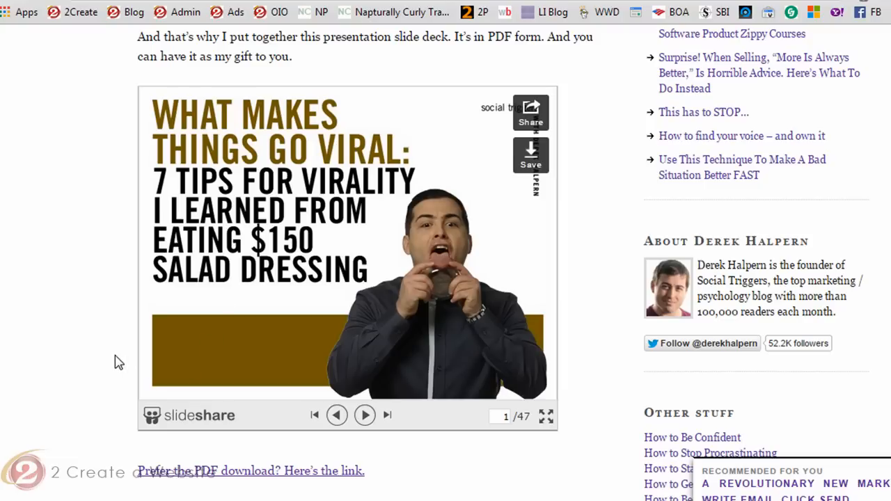
pyautogui.moveTo(156, 197)
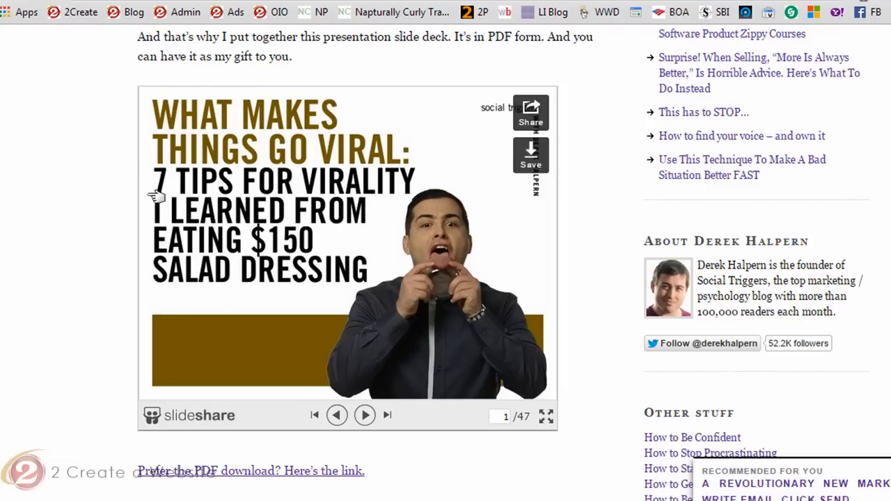
pyautogui.moveTo(298, 145)
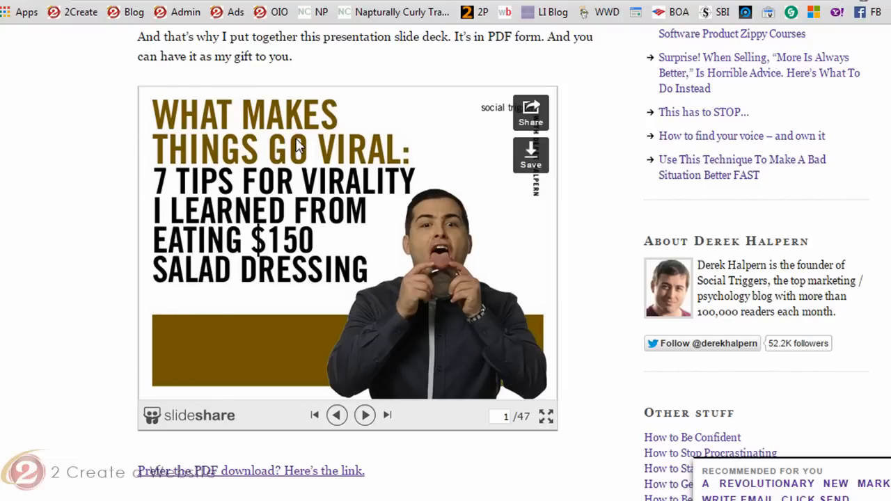
pyautogui.moveTo(94, 239)
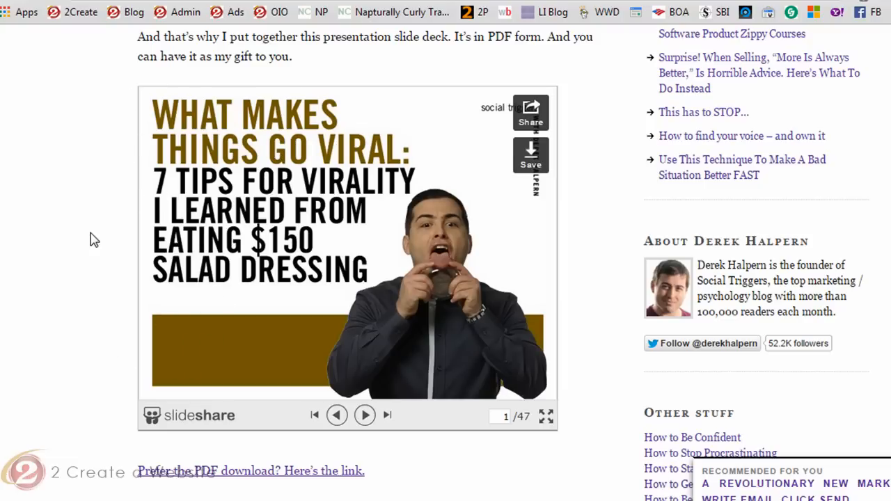
# Scroll the blog post down to the PDF download link below the SlideShare embed
pyautogui.scroll(-3)
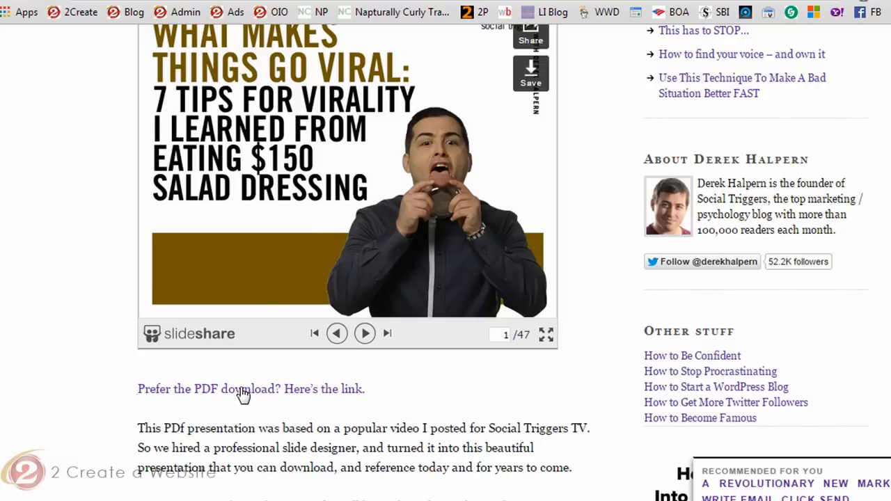